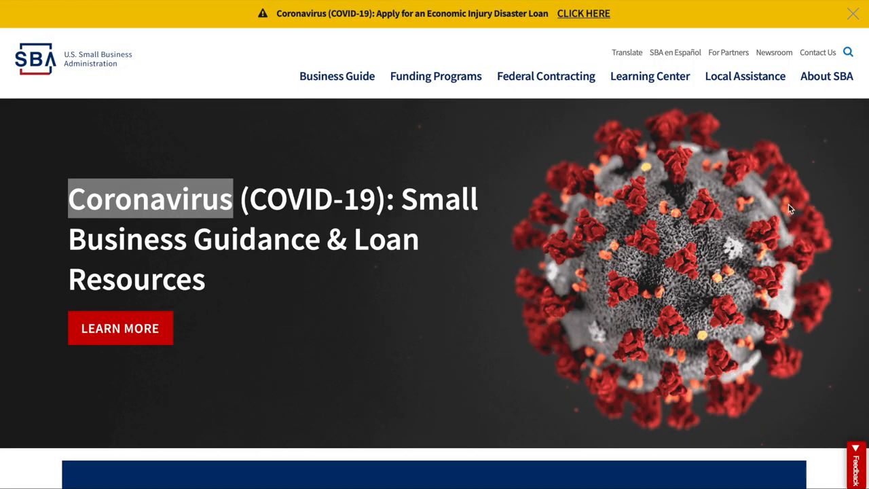
pyautogui.moveTo(584, 13)
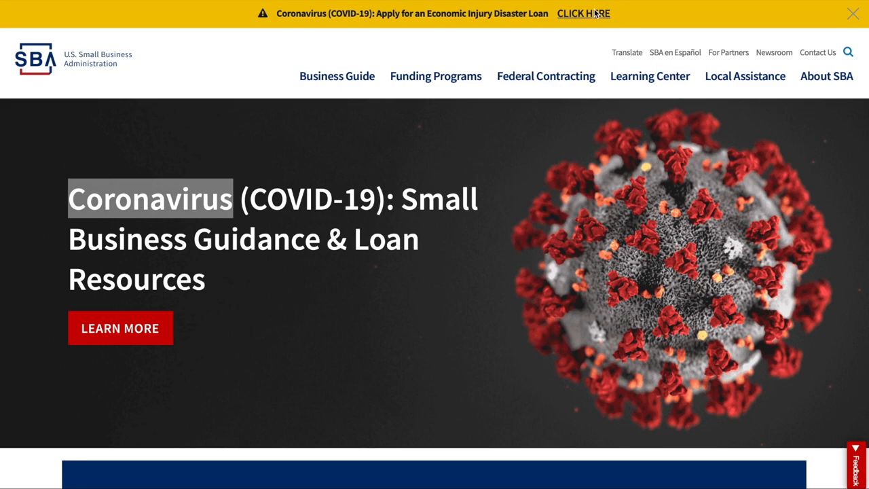
# - Open the COVID-19 Economic Injury Disaster Loan application from the SBA.gov banner
pyautogui.click(581, 14)
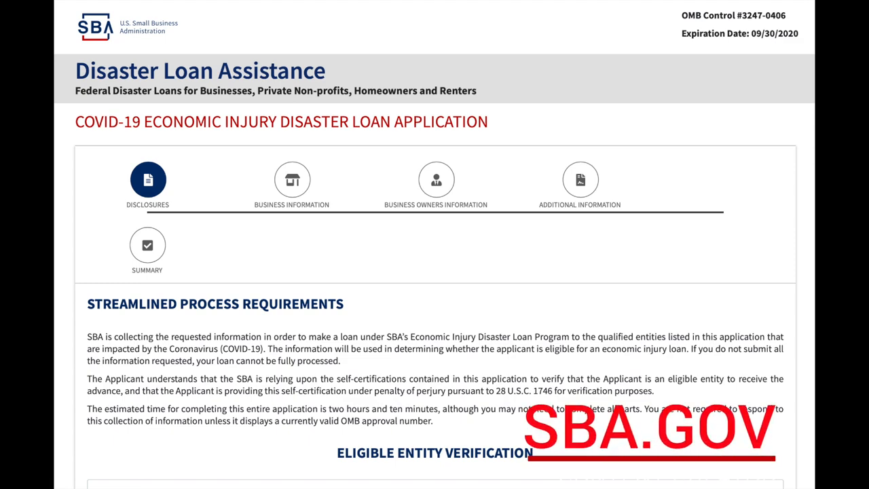
pyautogui.scroll(-3)
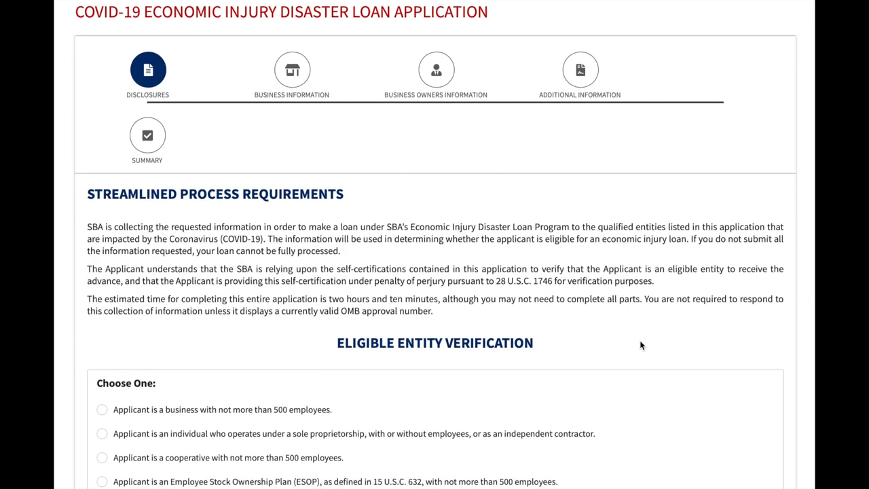
pyautogui.scroll(-3)
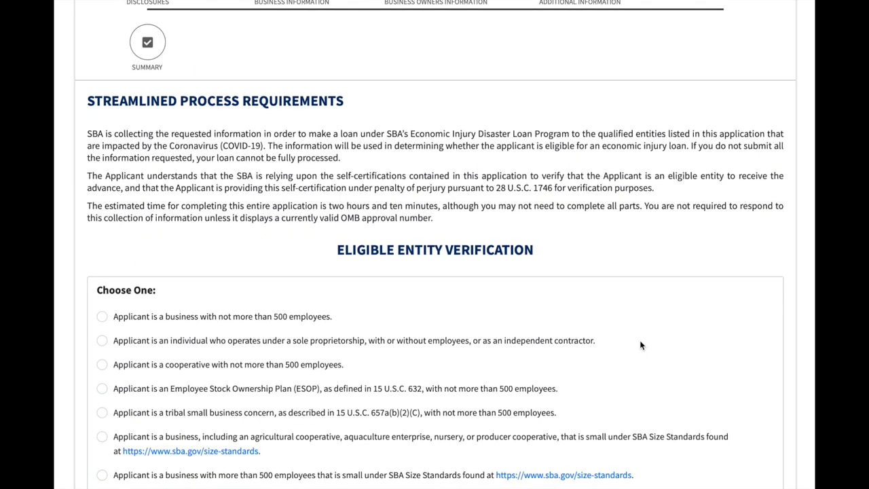
pyautogui.scroll(-3)
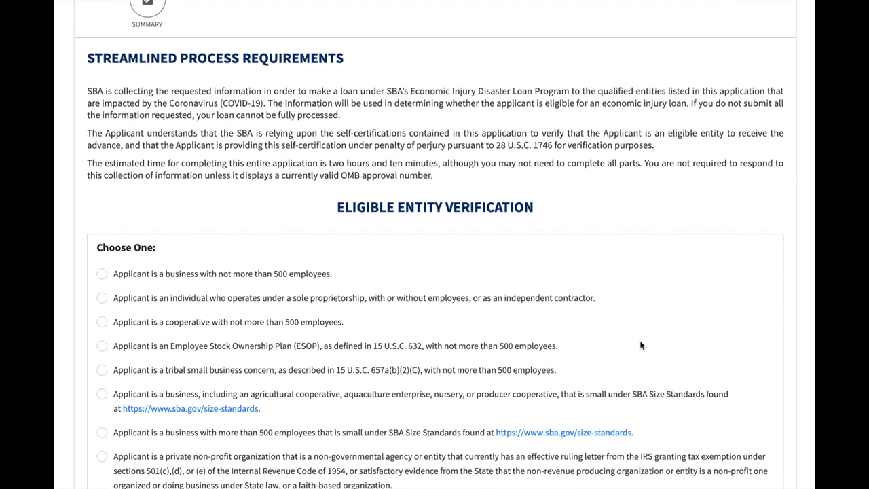
pyautogui.scroll(-3)
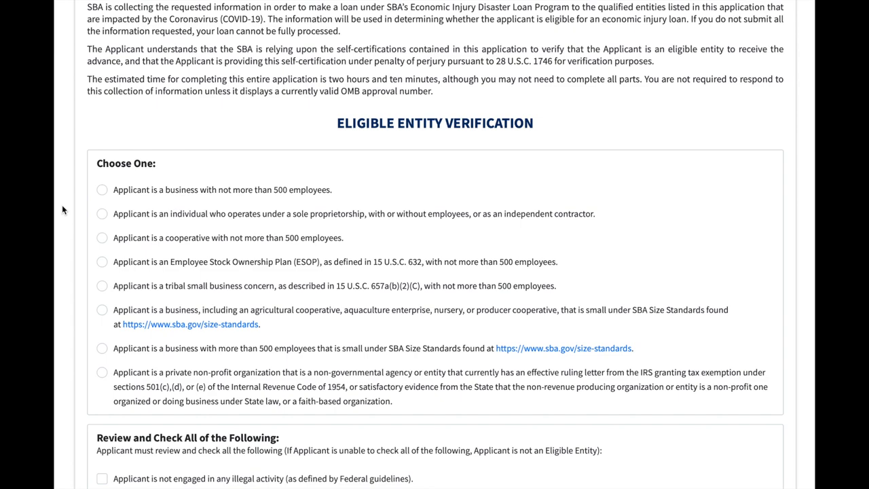
pyautogui.moveTo(87, 163)
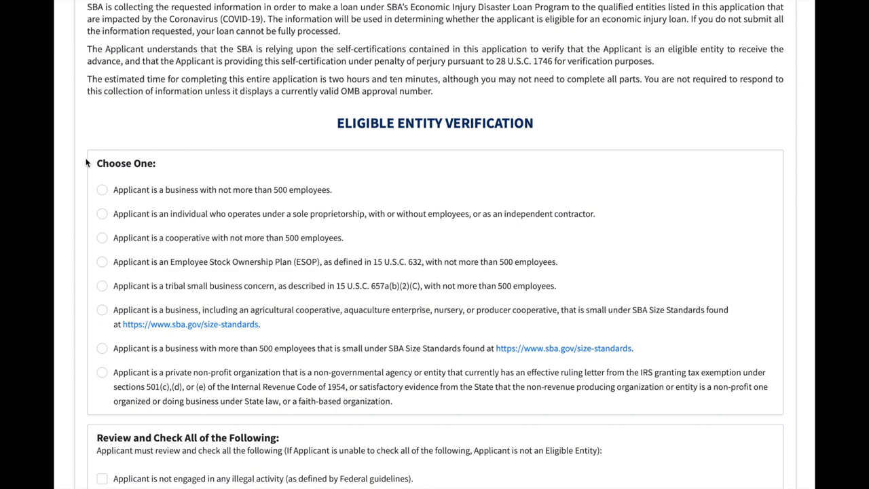
pyautogui.moveTo(73, 163)
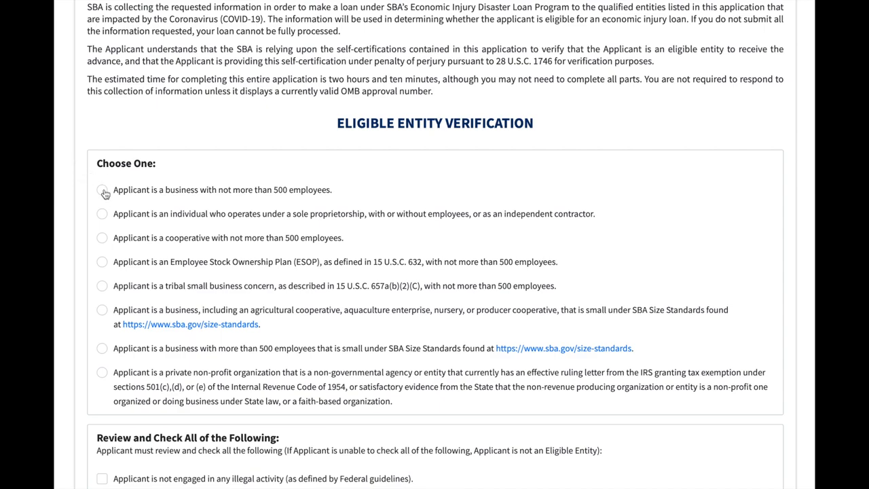
# - Declare the applicant a business with not more than 500 employees
pyautogui.click(102, 190)
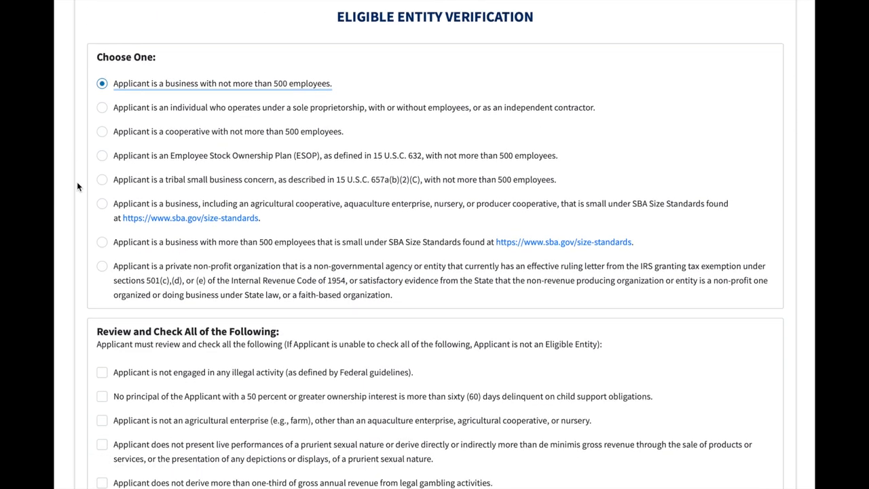
pyautogui.scroll(-3)
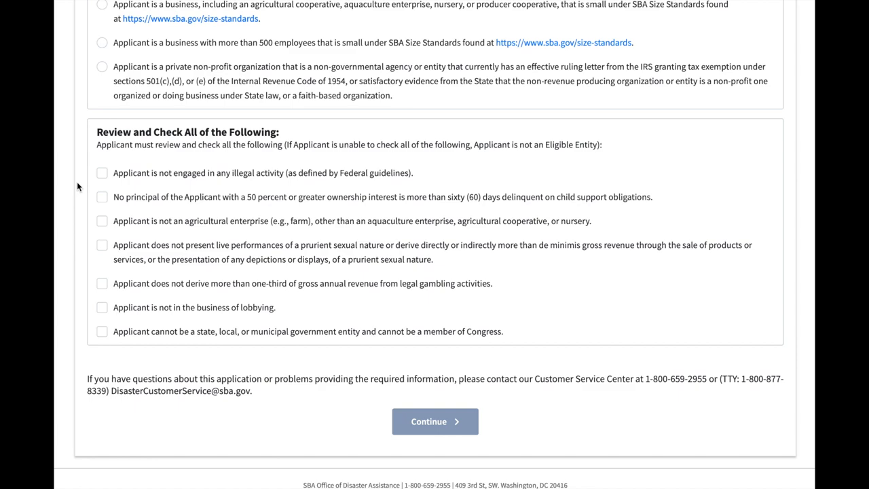
# - Check all seven eligibility review statements and continue to Business Information
pyautogui.click(102, 172)
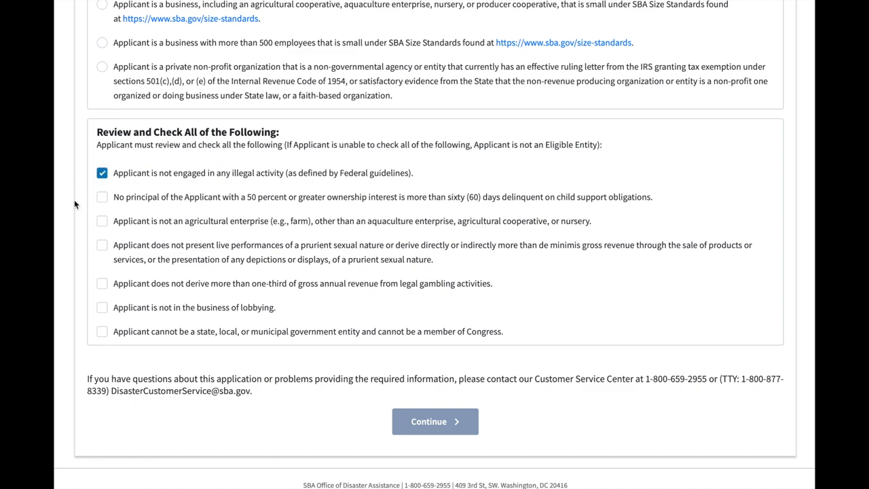
pyautogui.click(102, 197)
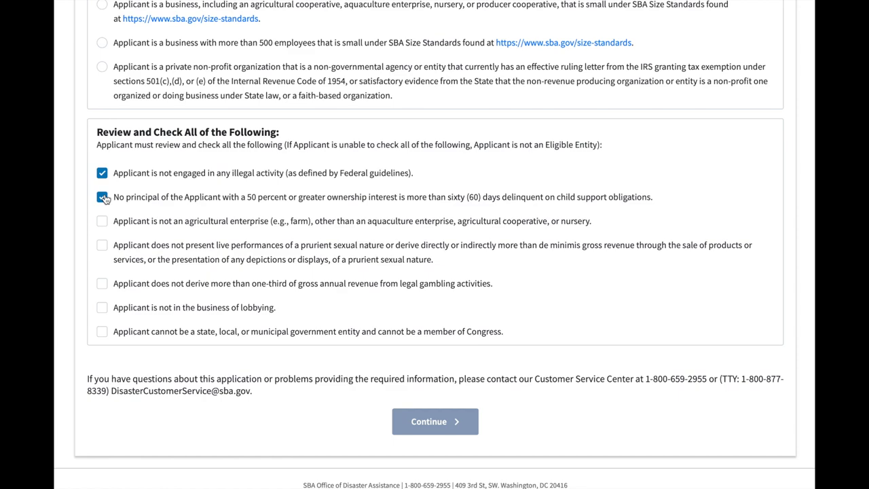
pyautogui.click(102, 197)
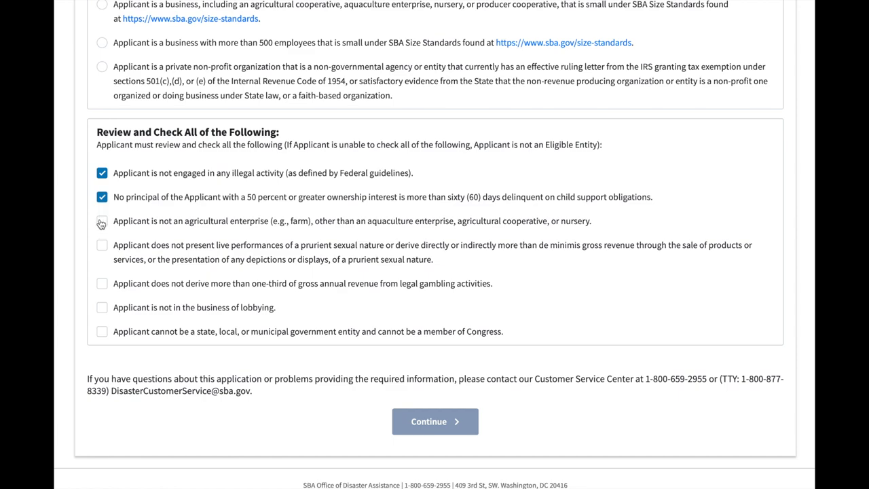
pyautogui.click(102, 219)
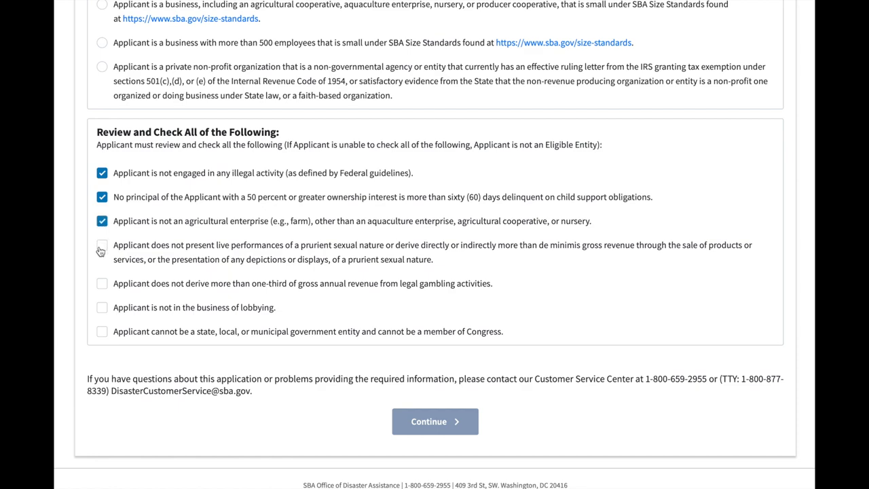
pyautogui.click(101, 244)
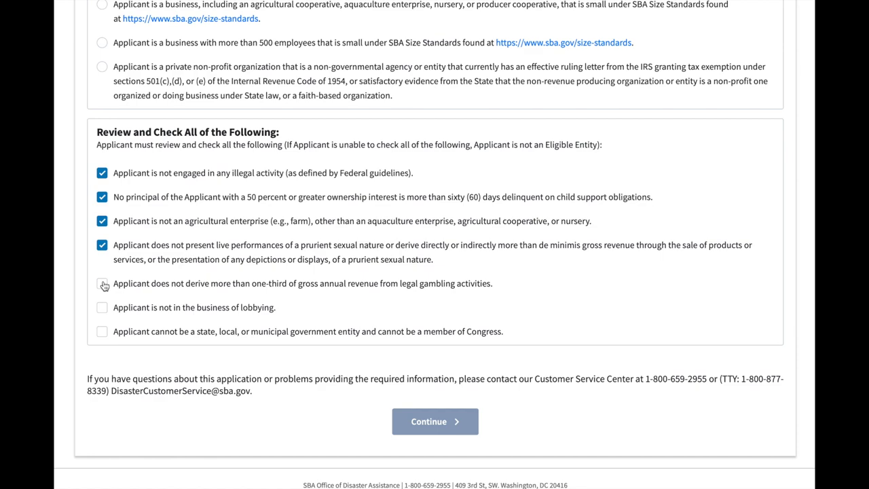
pyautogui.click(102, 283)
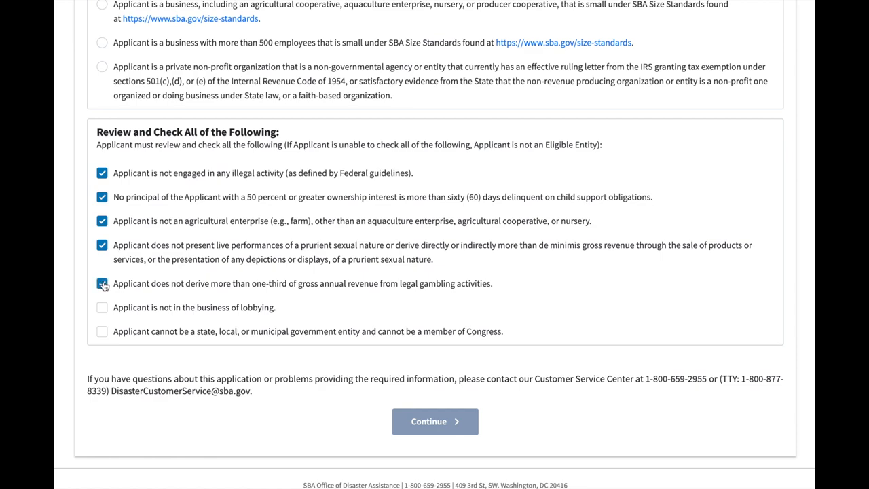
pyautogui.click(102, 284)
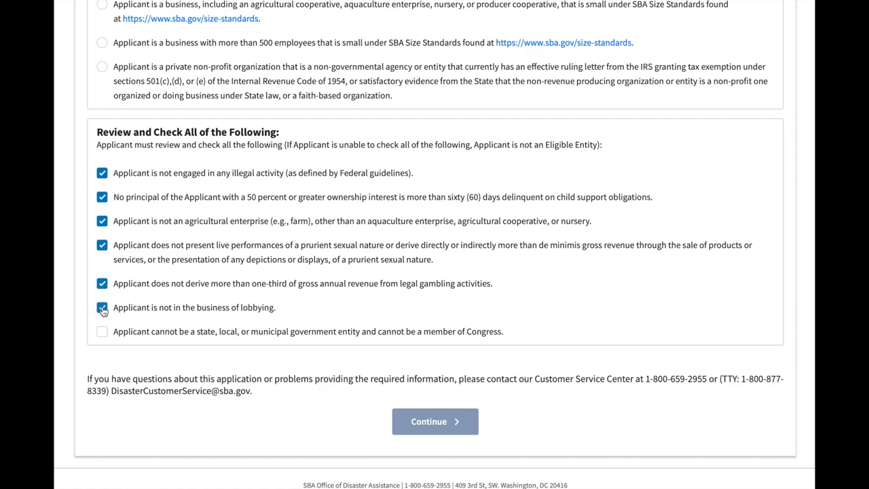
pyautogui.click(101, 331)
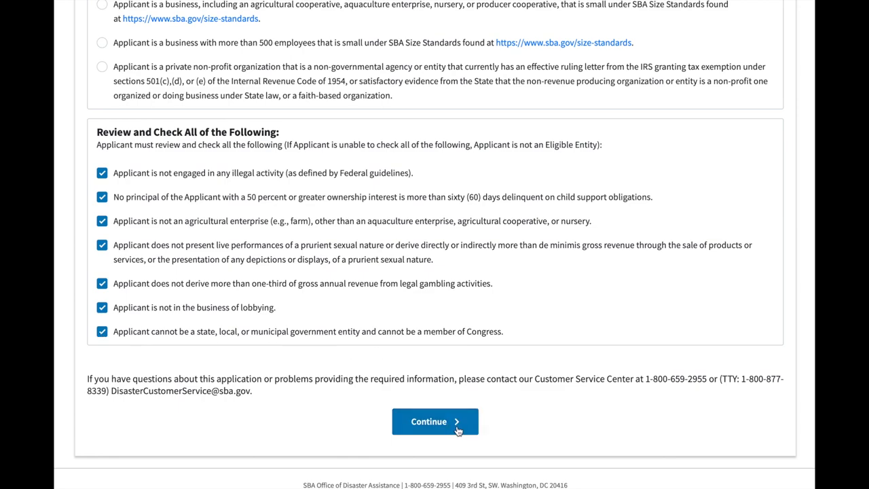
pyautogui.click(434, 421)
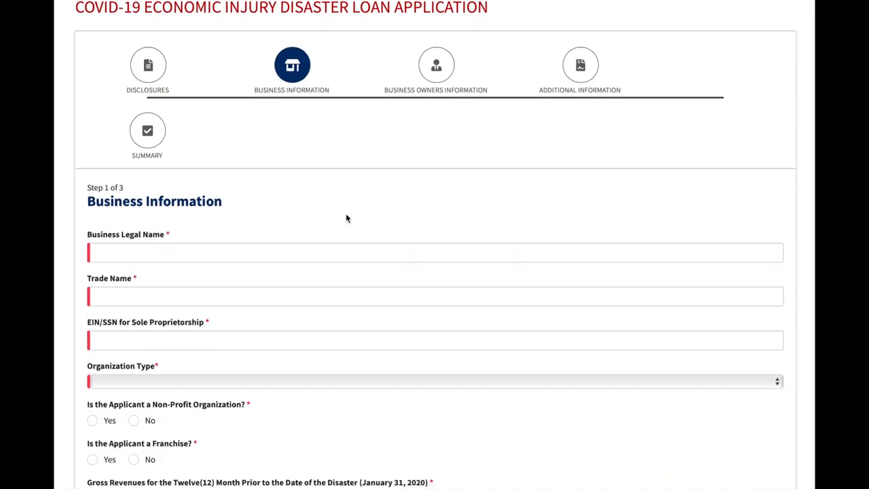
# - Enter Sunset Realty as both the business legal name and trade name
pyautogui.click(434, 251)
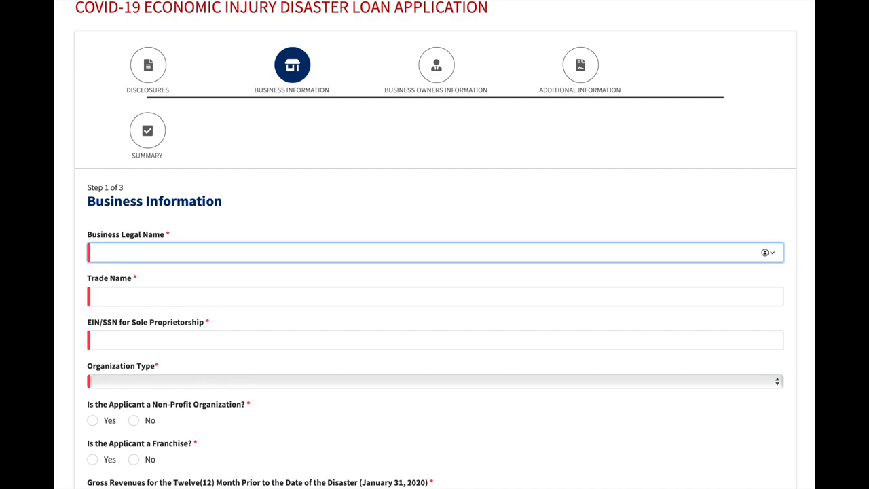
pyautogui.write('Sunset Realty')
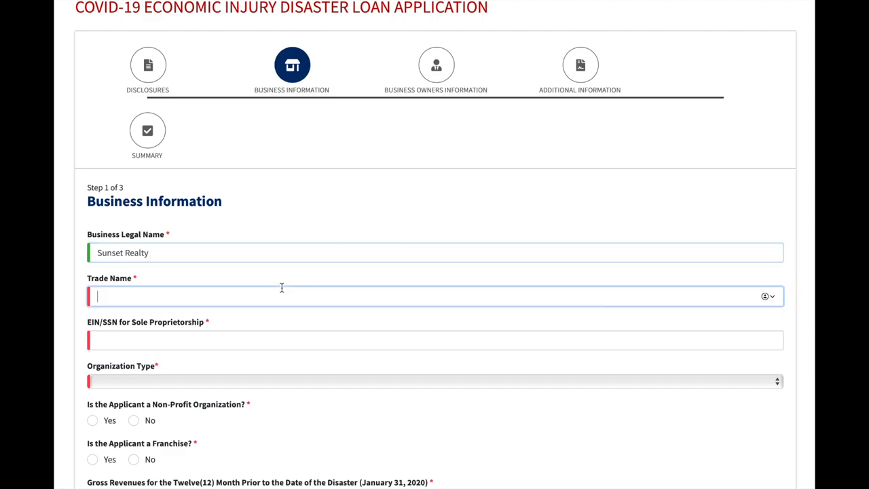
pyautogui.write('Sunset Realt')
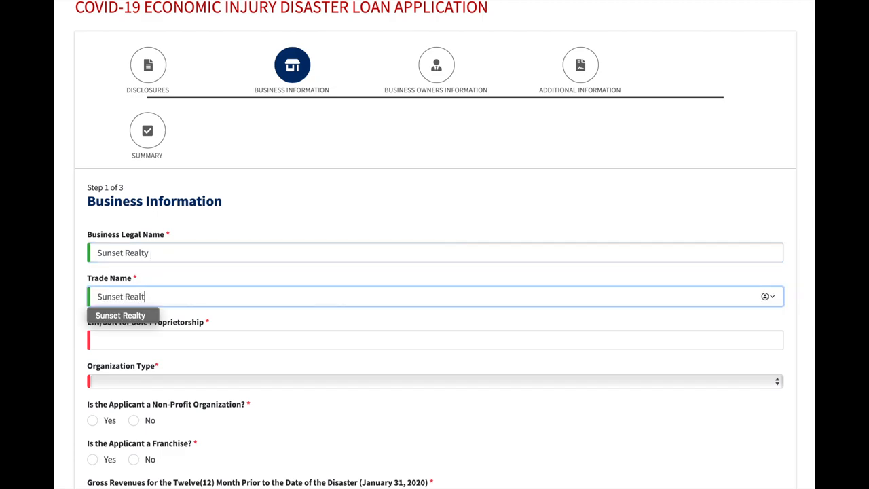
pyautogui.click(119, 315)
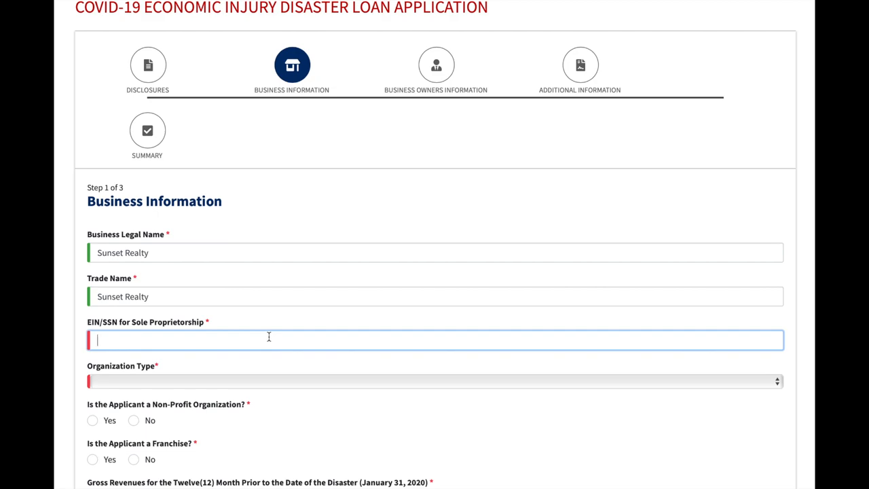
pyautogui.scroll(-3)
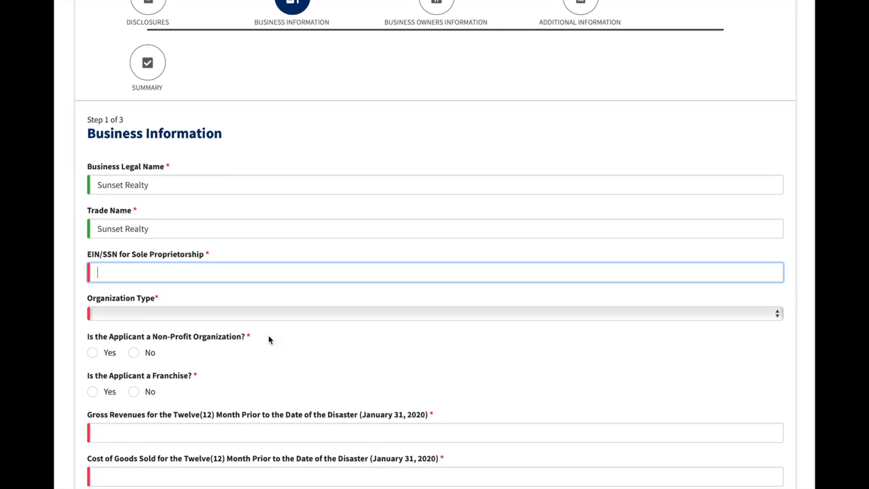
pyautogui.click(435, 312)
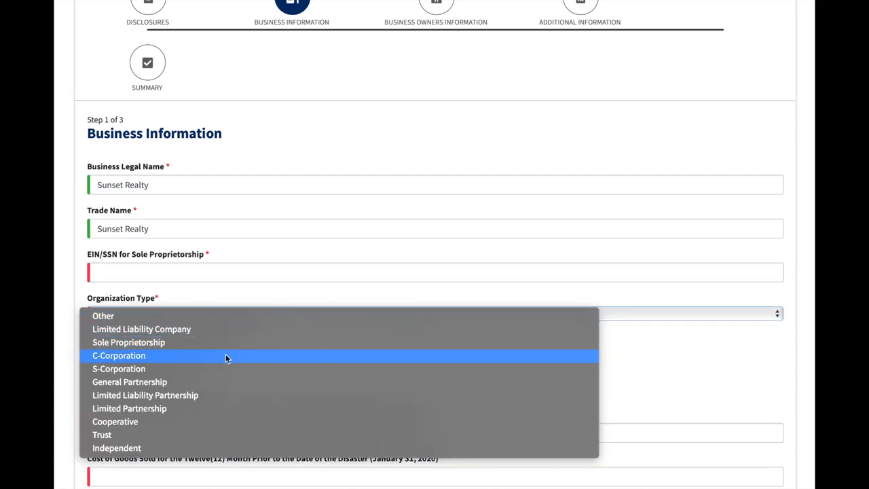
pyautogui.click(120, 355)
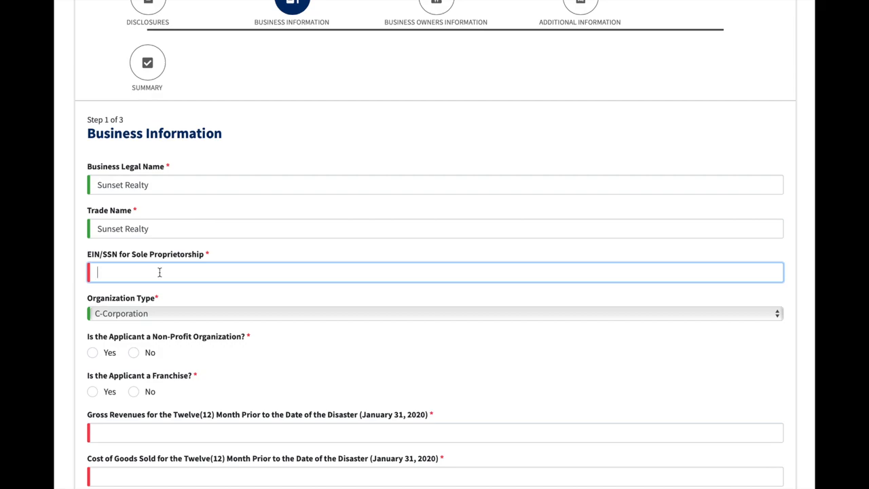
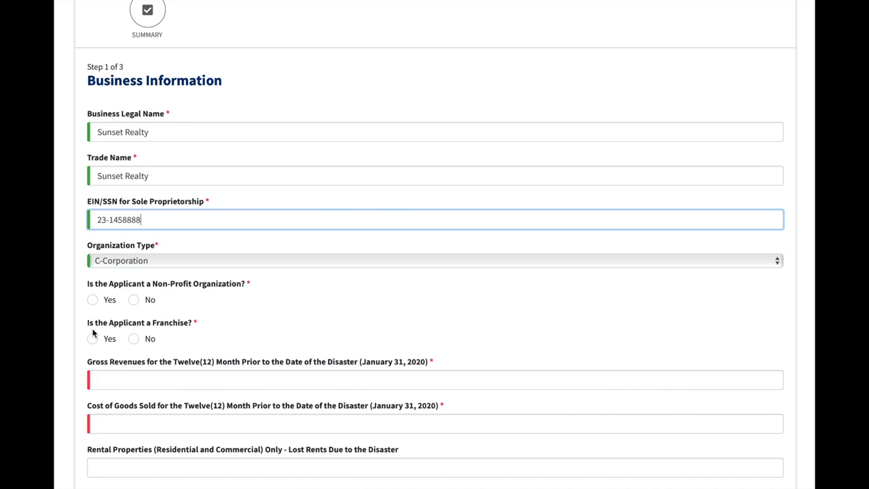
pyautogui.moveTo(187, 302)
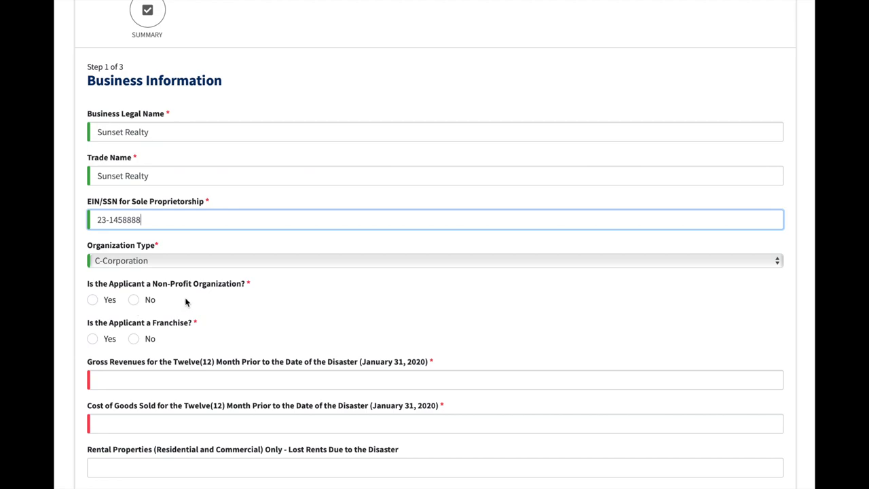
# - Mark the applicant as not a non-profit and not a franchise, with $100,000 gross revenues
pyautogui.click(133, 300)
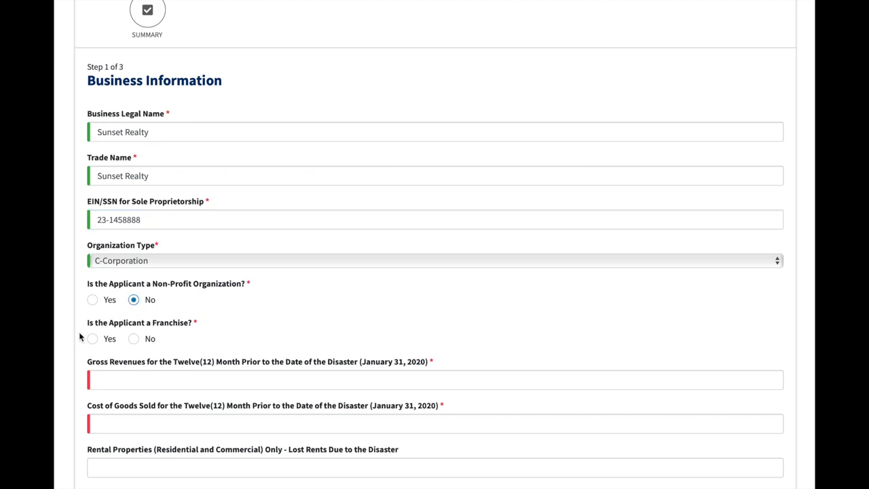
pyautogui.moveTo(122, 340)
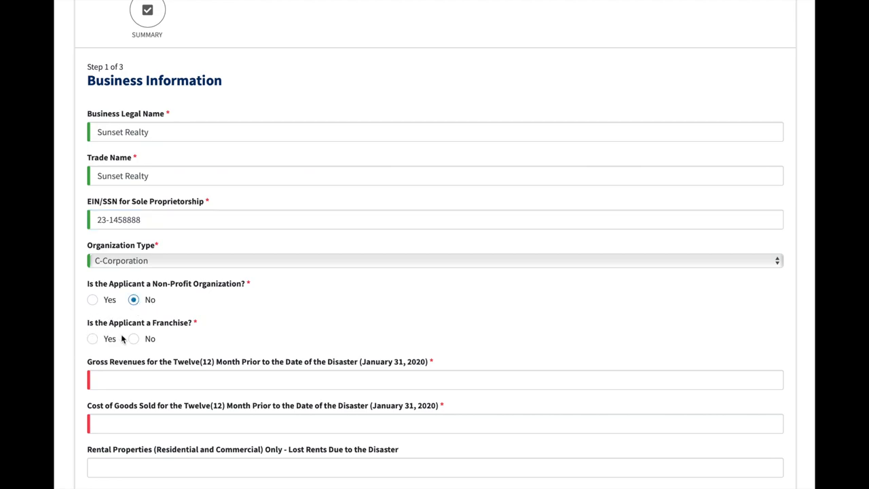
pyautogui.click(133, 338)
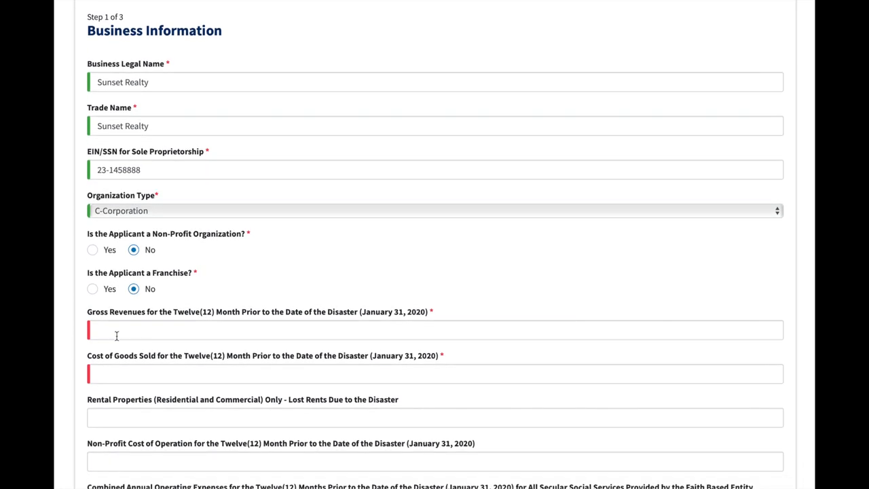
pyautogui.click(435, 330)
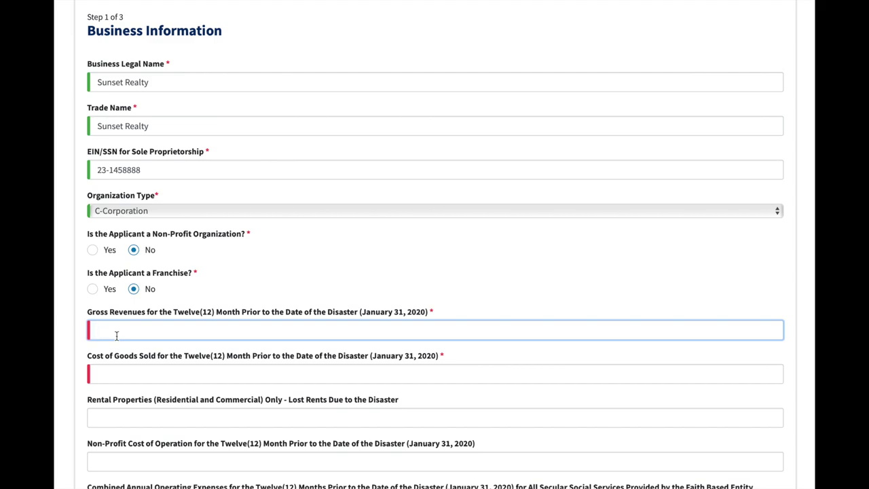
pyautogui.write('10000')
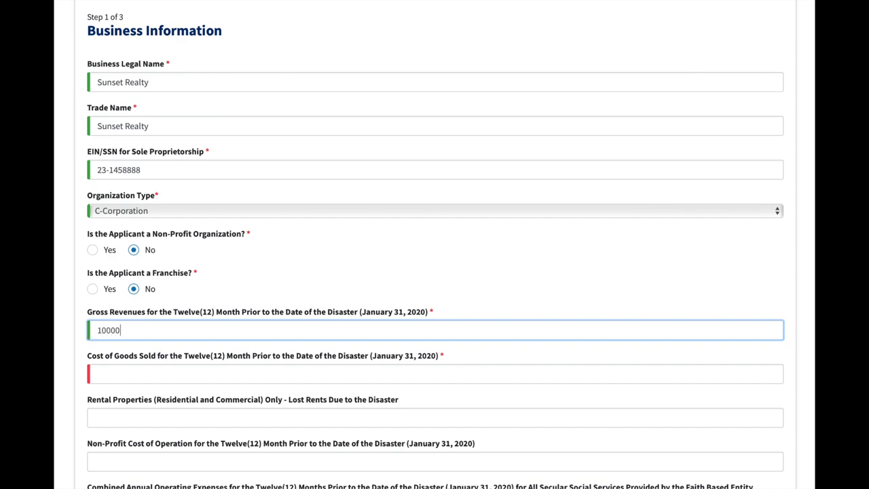
pyautogui.write('00')
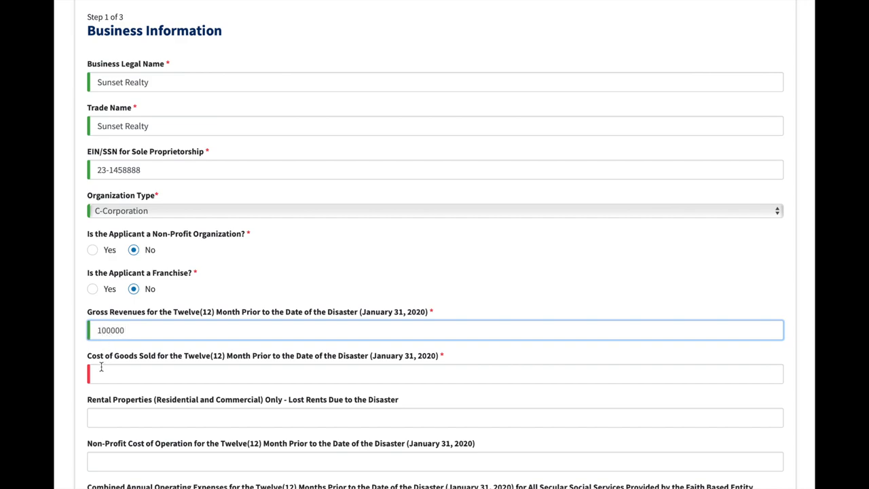
# - Enter $0 as the cost of goods sold
pyautogui.click(434, 373)
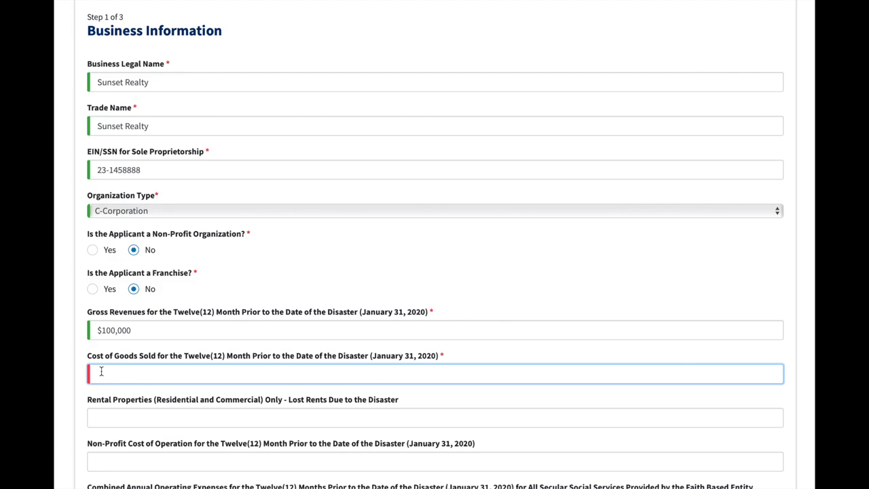
pyautogui.write('0')
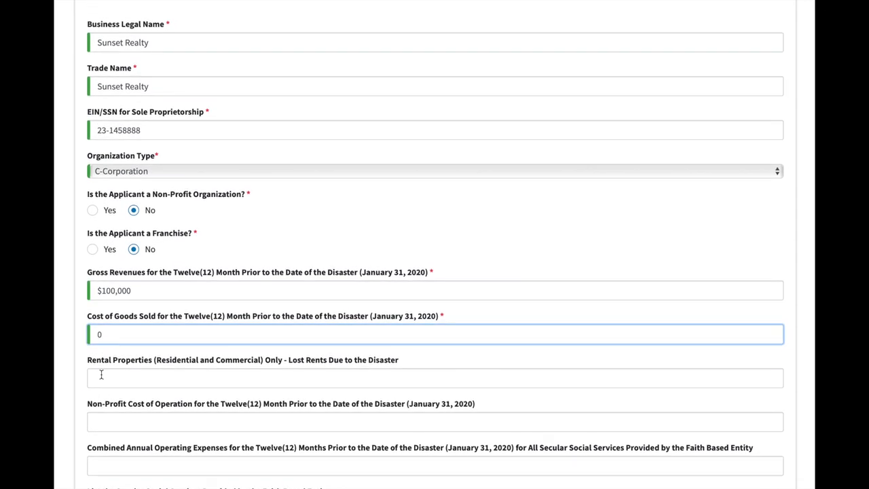
pyautogui.click(434, 378)
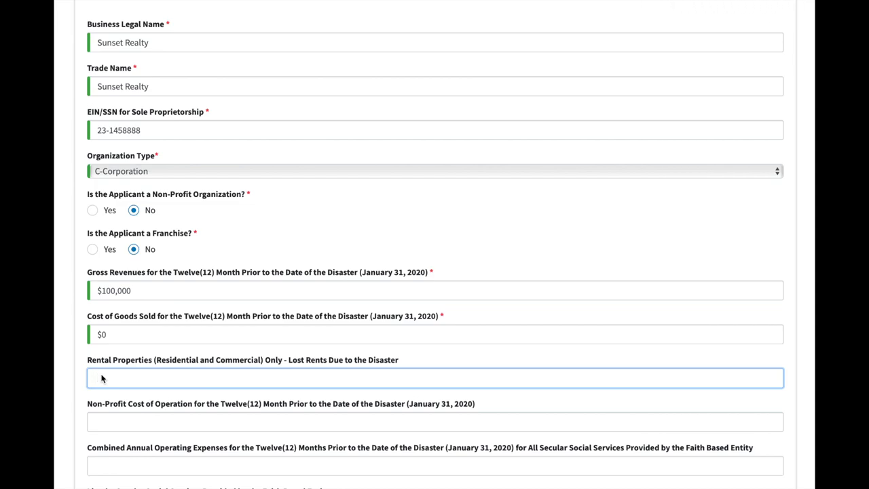
# - Enter the primary business address 123 Cay Street, Fort Laudedaele, with Florida as the state
pyautogui.scroll(-3)
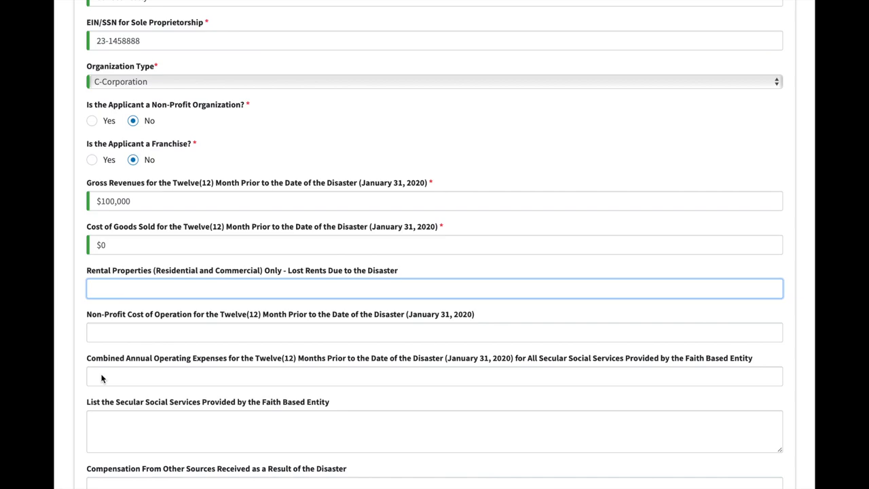
pyautogui.scroll(-3)
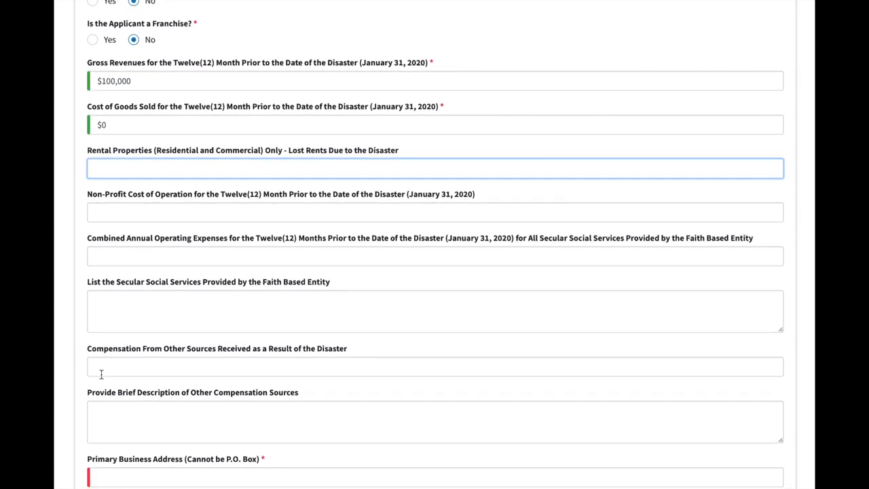
pyautogui.scroll(-3)
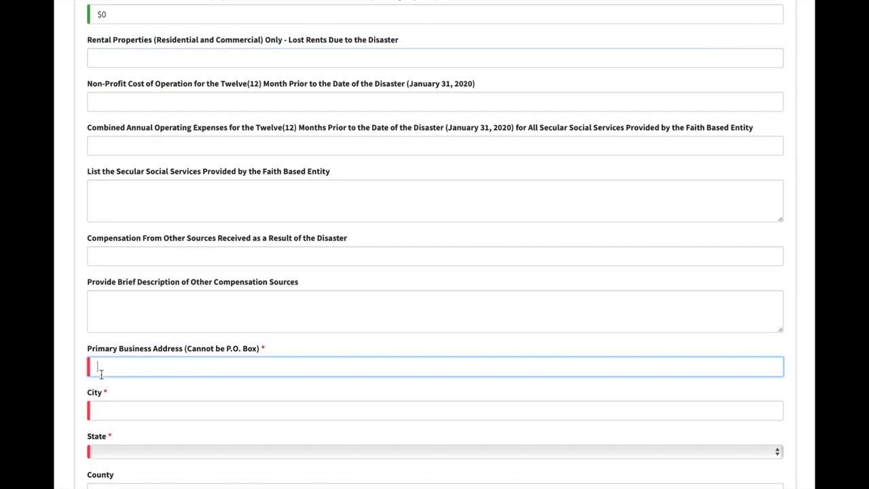
pyautogui.write('123 Cay Street')
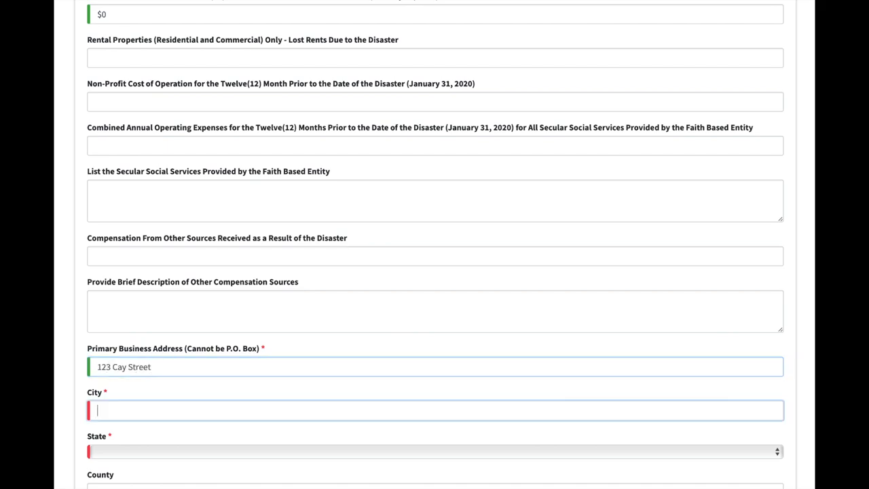
pyautogui.write('Fort')
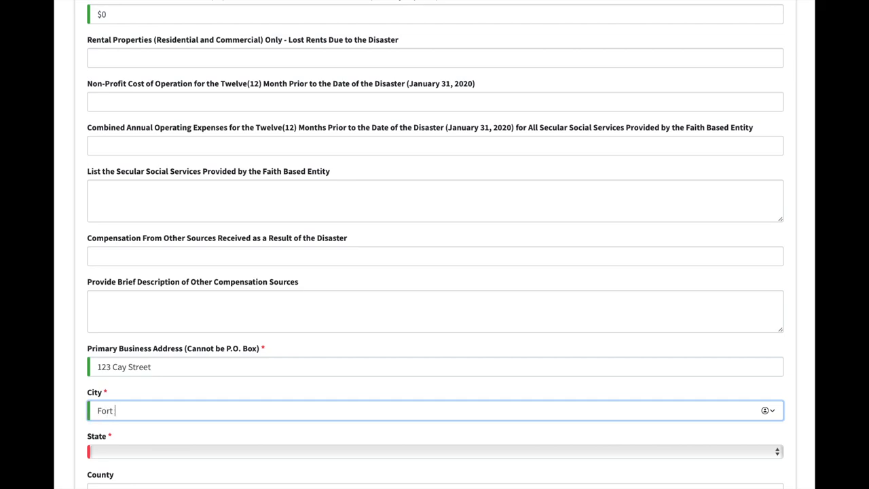
pyautogui.write('Laude')
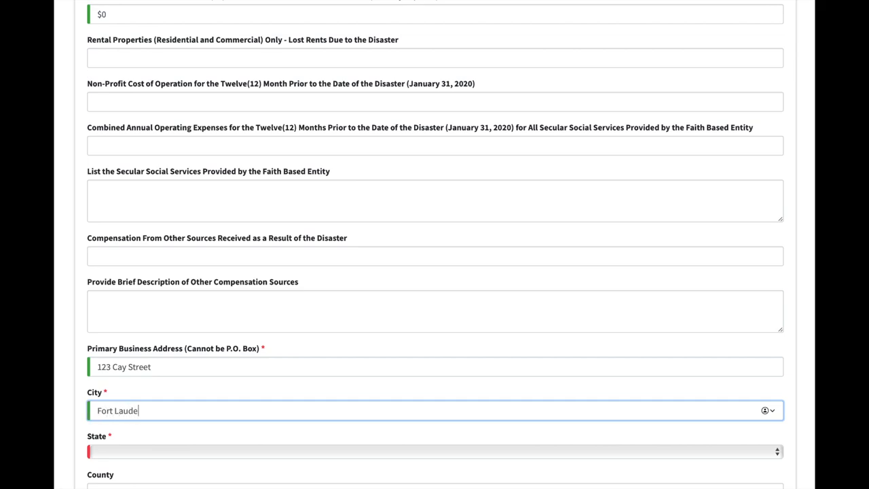
pyautogui.write('rdaele')
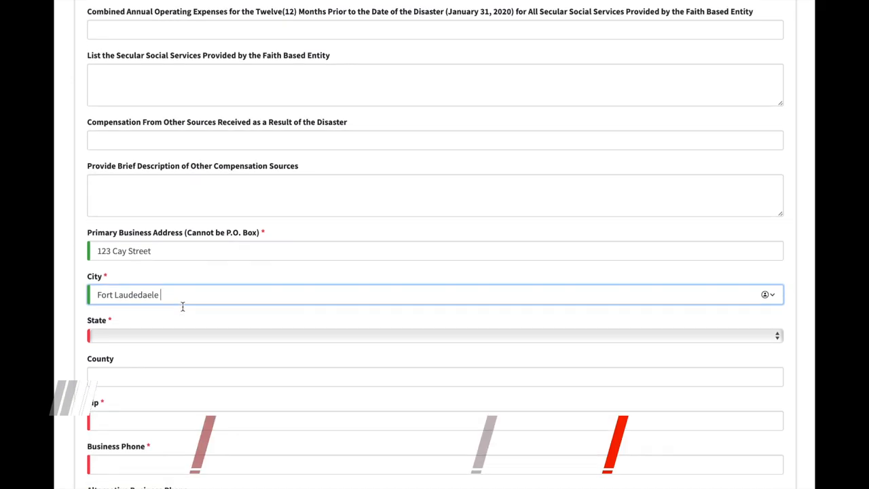
pyautogui.click(435, 334)
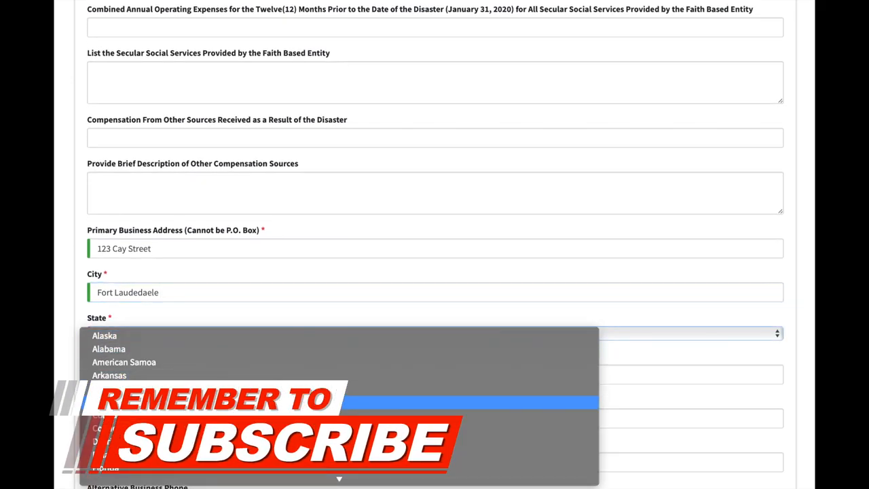
pyautogui.click(106, 467)
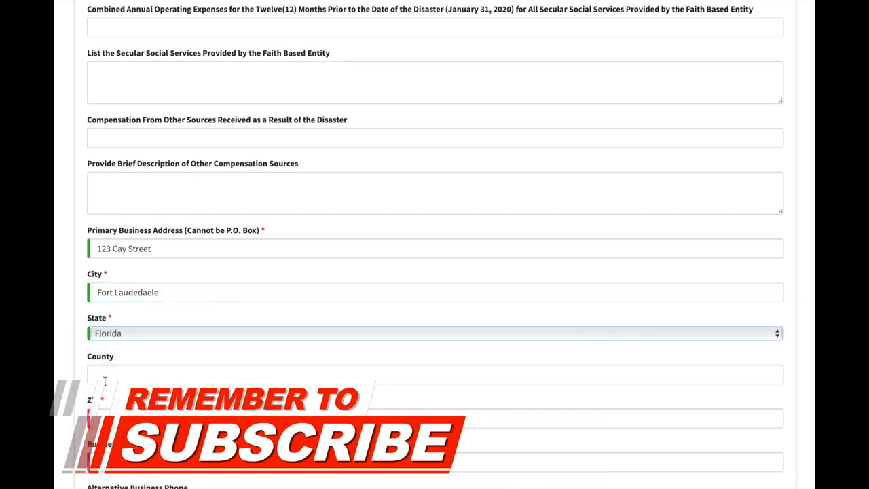
pyautogui.scroll(-3)
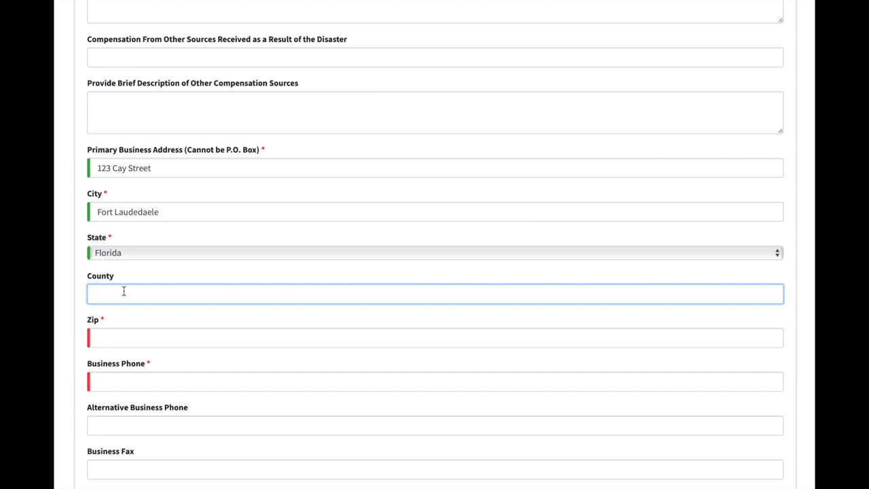
pyautogui.write('Broward')
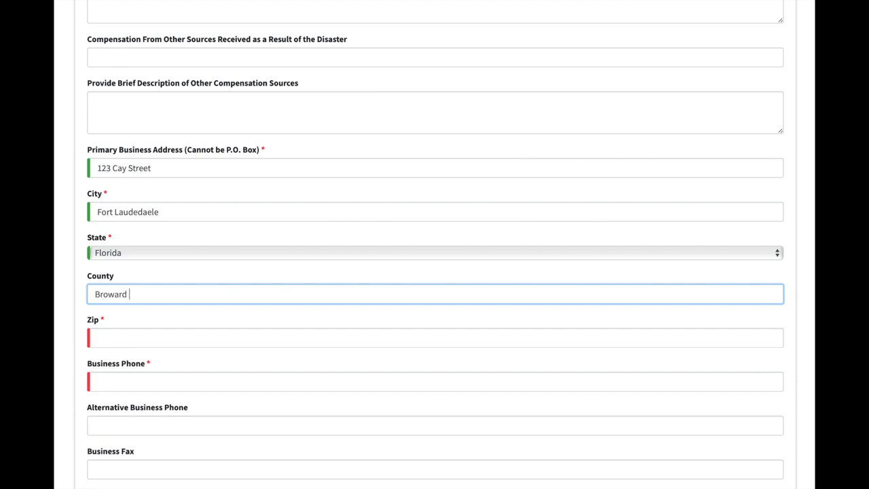
pyautogui.write('33322')
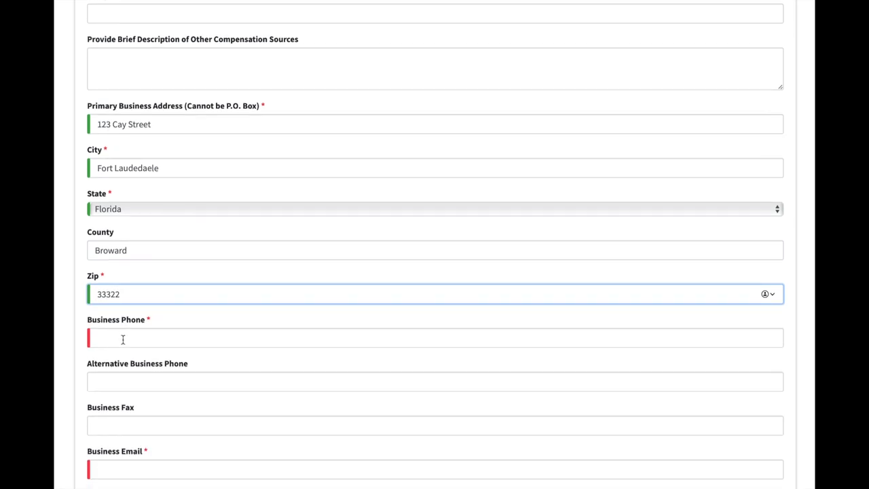
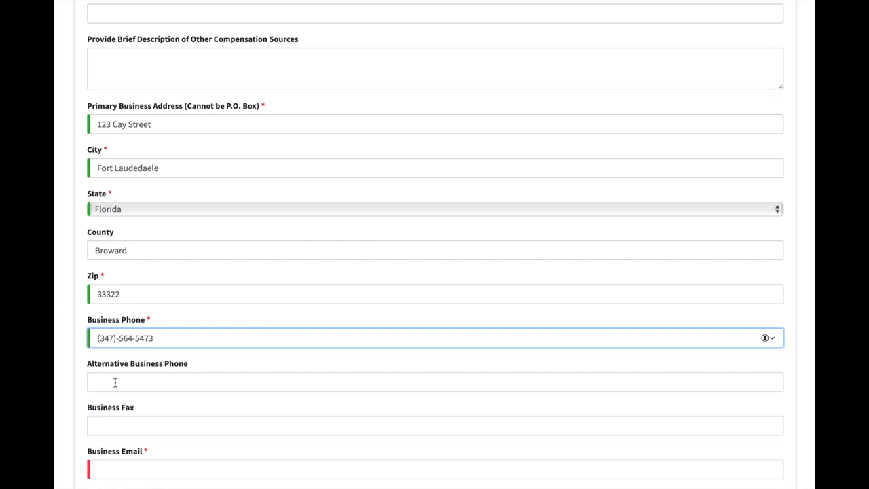
pyautogui.scroll(-3)
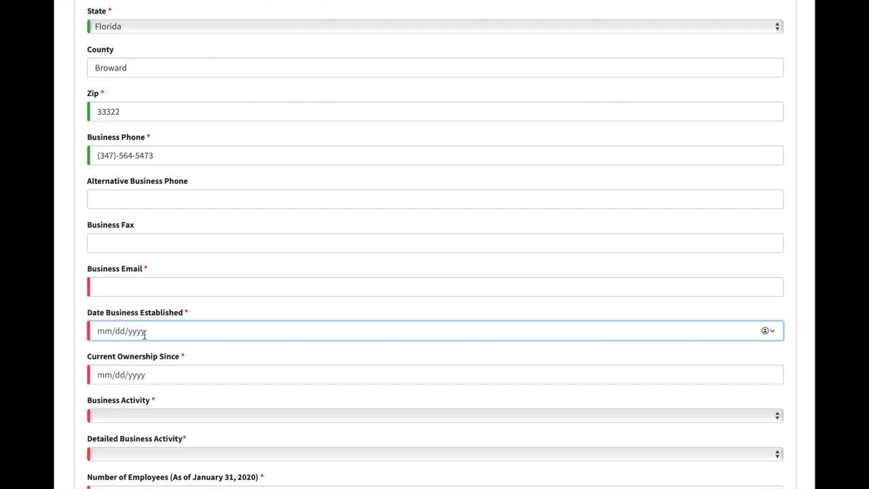
# - Set Date Business Established and Current Ownership Since both to 01/01/2020
pyautogui.write('0')
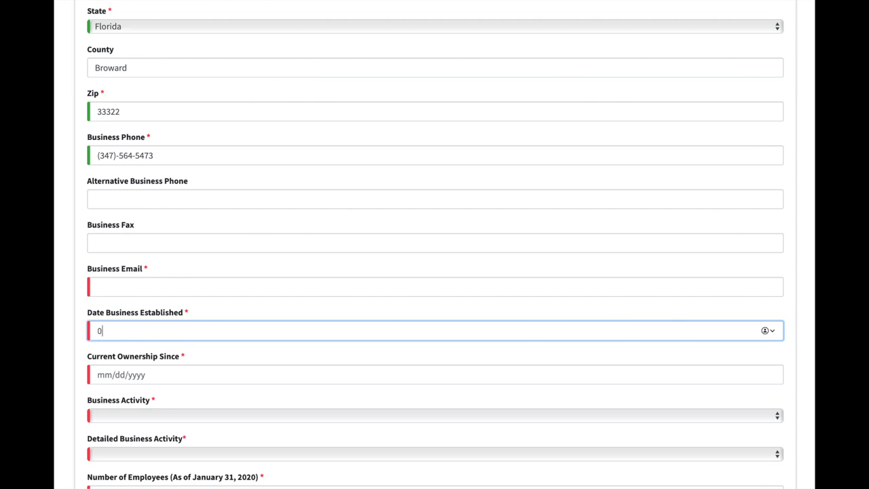
pyautogui.write('1/0')
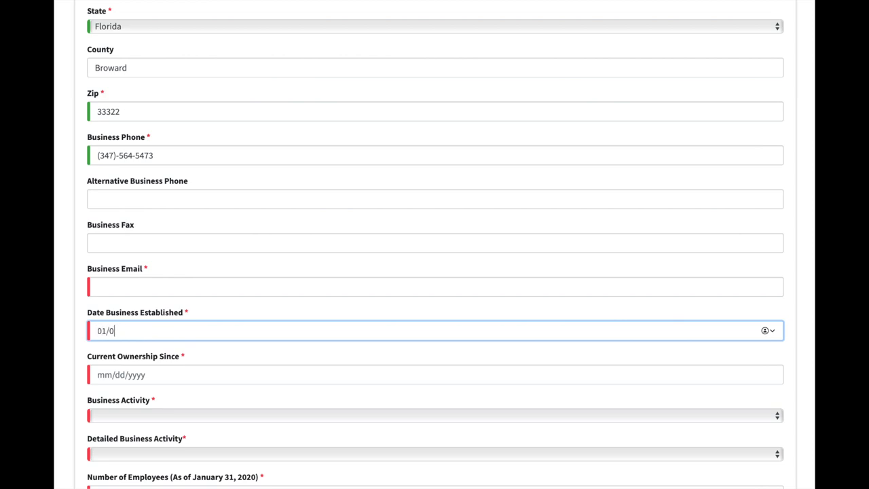
pyautogui.write('1/202')
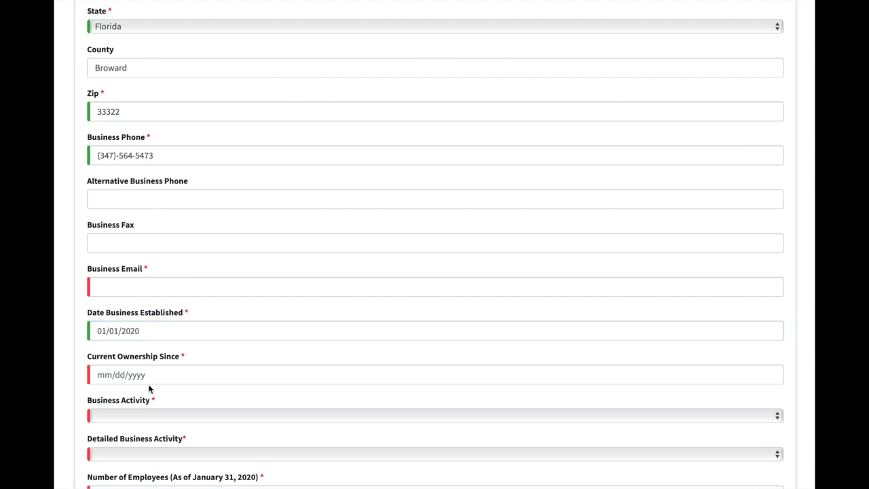
pyautogui.write('01/01/2020')
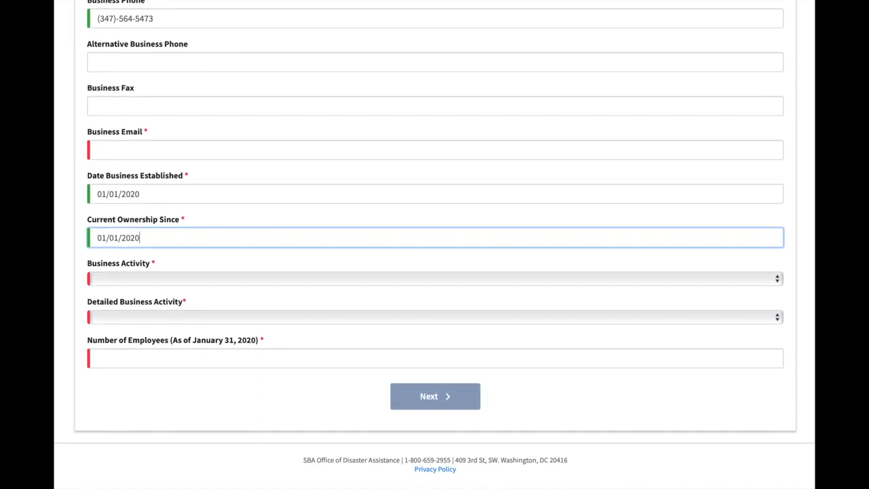
# - Set business activity to Real Estate, Property Management/Realty, with 15 employees
pyautogui.click(434, 277)
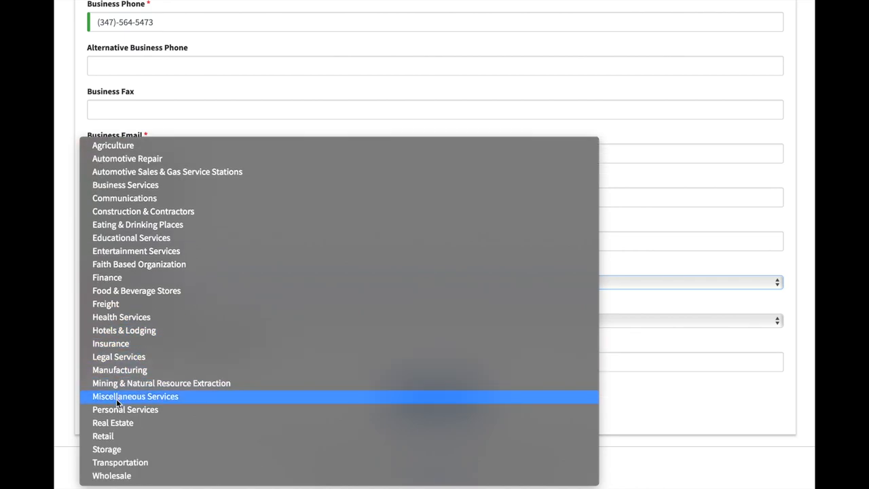
pyautogui.click(113, 422)
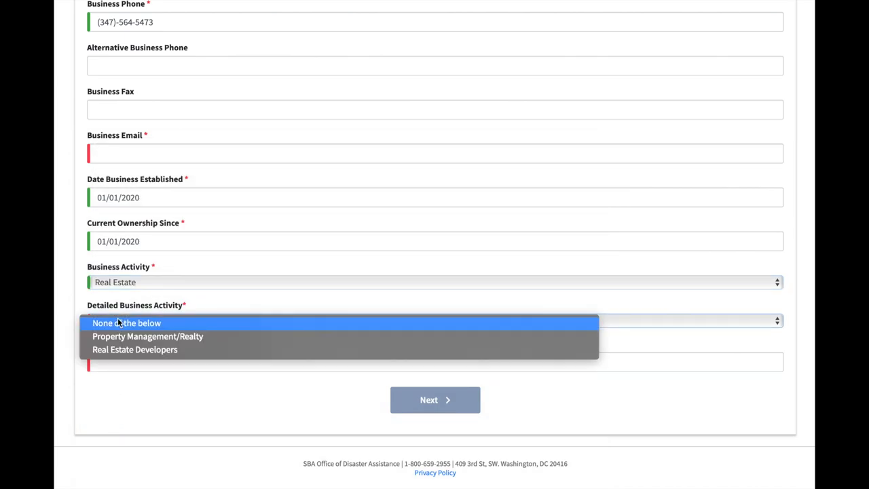
pyautogui.click(146, 337)
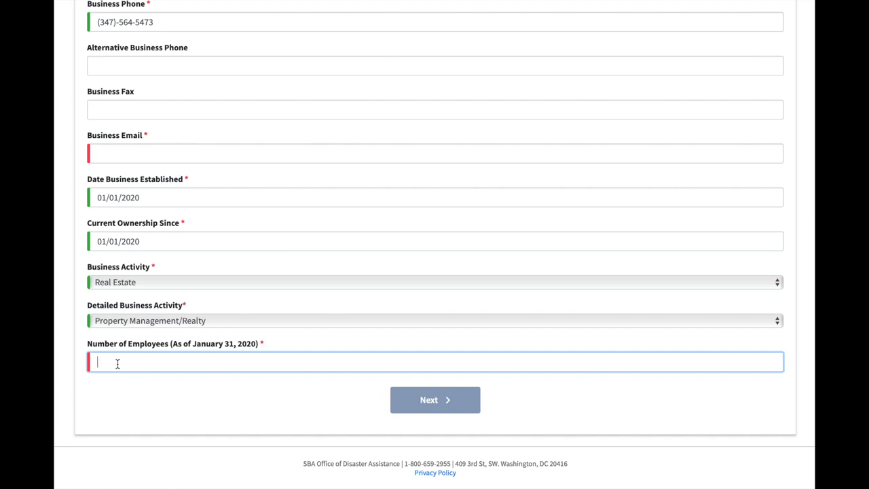
pyautogui.write('15')
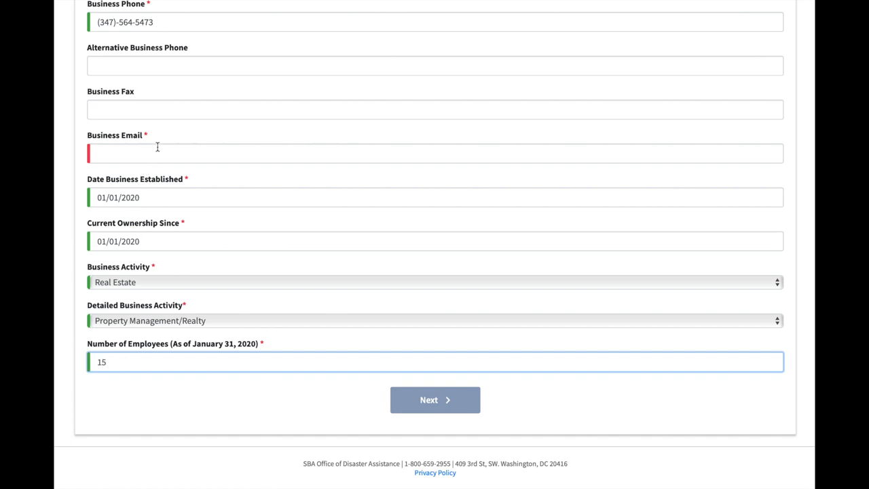
pyautogui.click(434, 152)
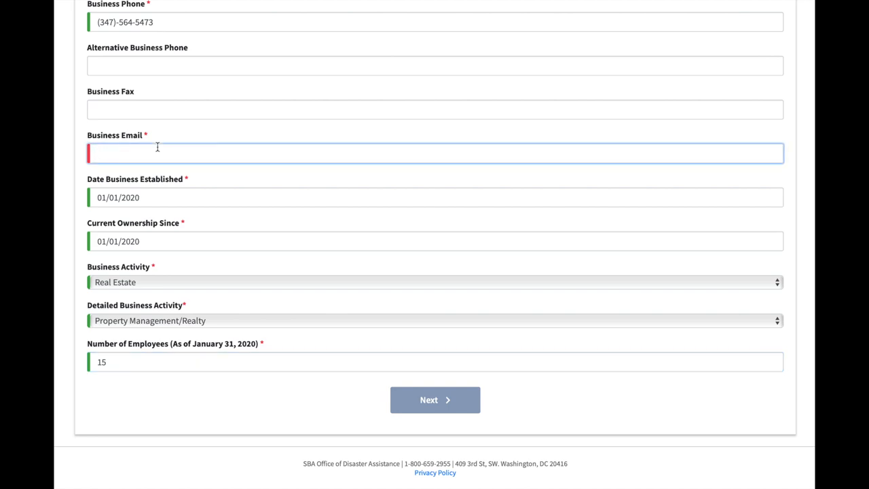
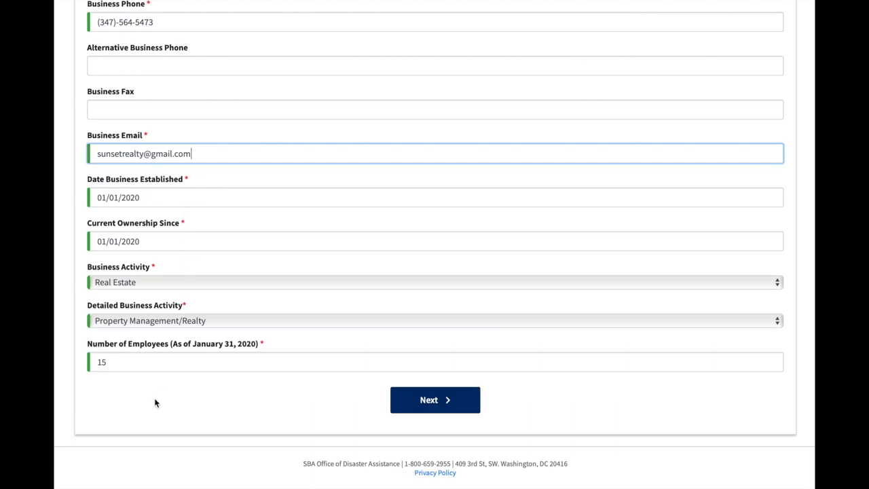
pyautogui.click(434, 399)
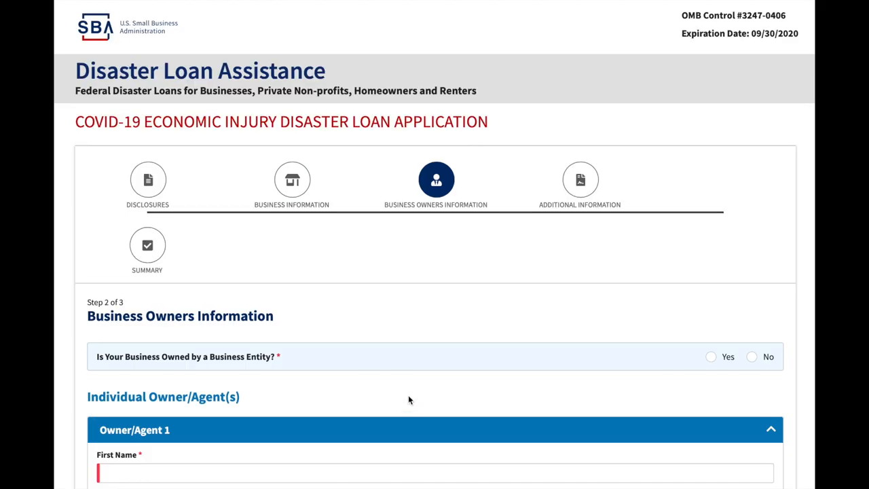
# - Enter owner Paul Doe's name, a valid mobile phone, and the title Owner
pyautogui.scroll(-3)
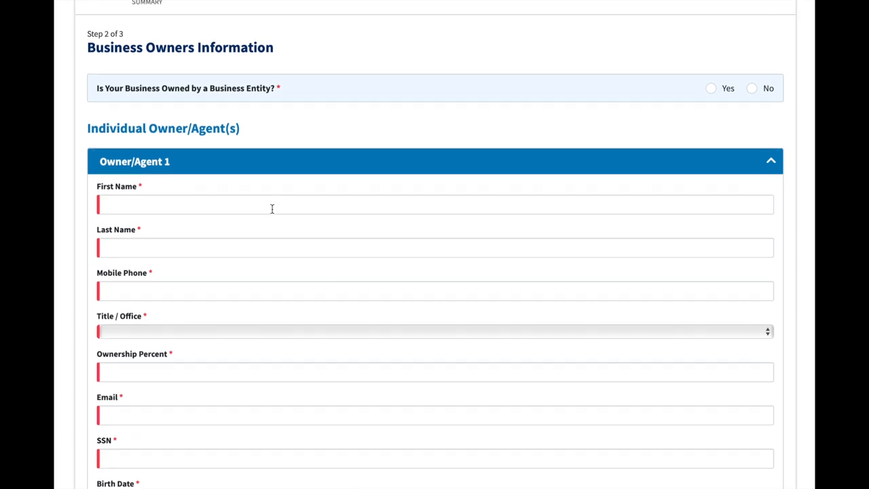
pyautogui.click(272, 204)
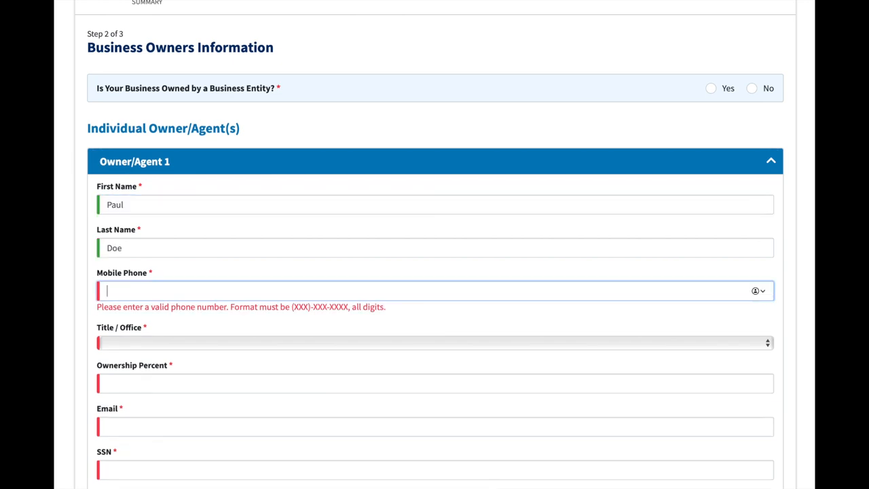
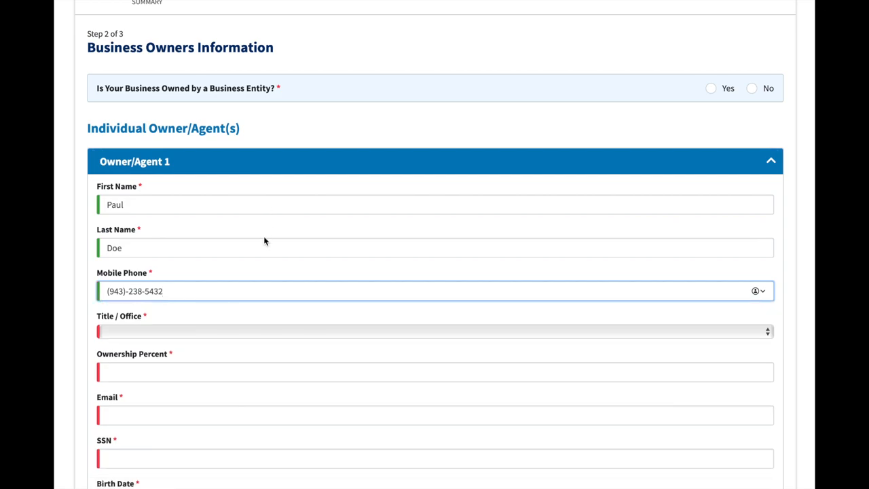
pyautogui.click(434, 331)
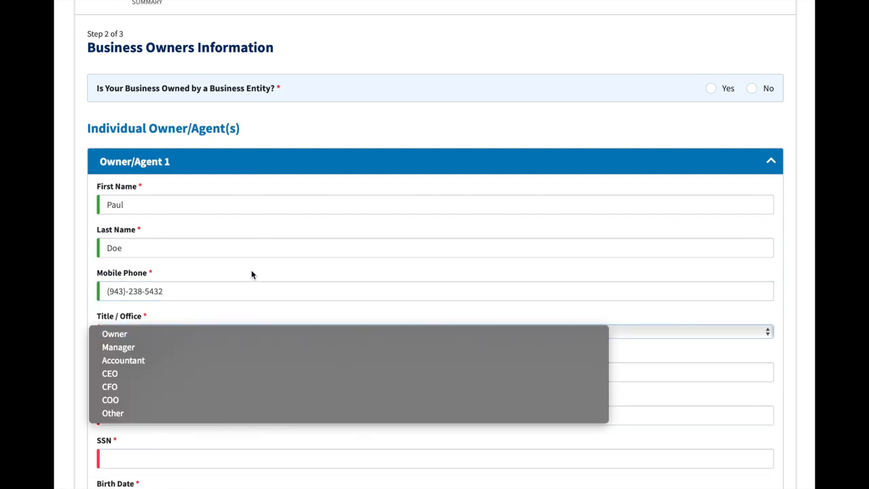
pyautogui.moveTo(149, 334)
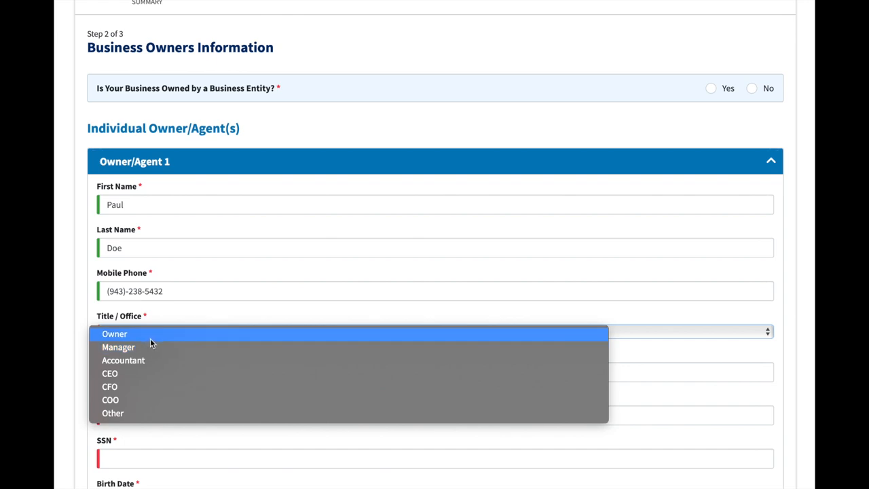
pyautogui.click(114, 334)
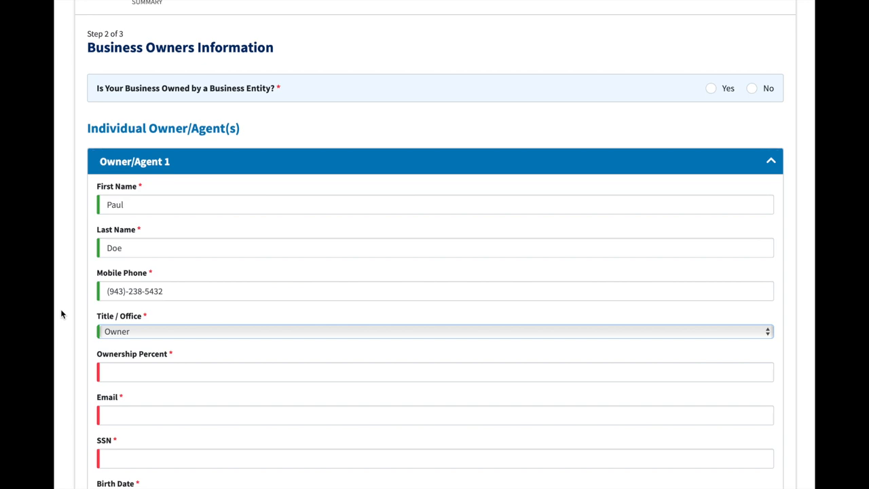
pyautogui.moveTo(72, 297)
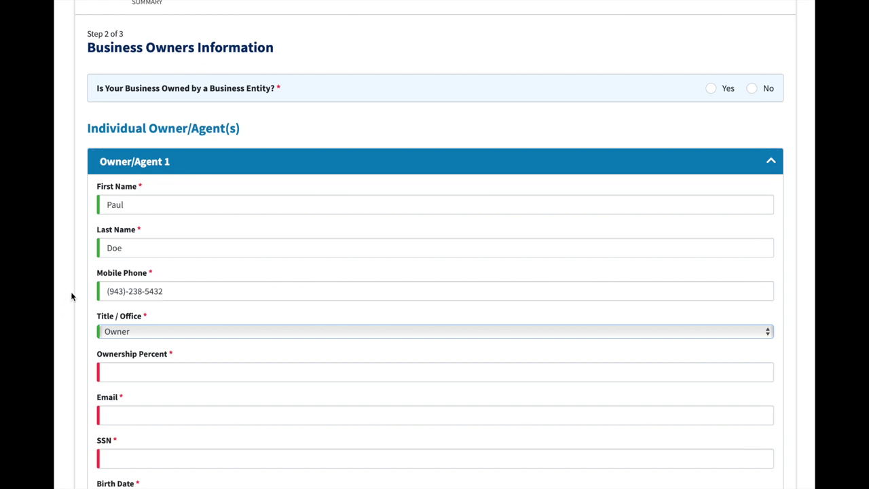
pyautogui.moveTo(429, 127)
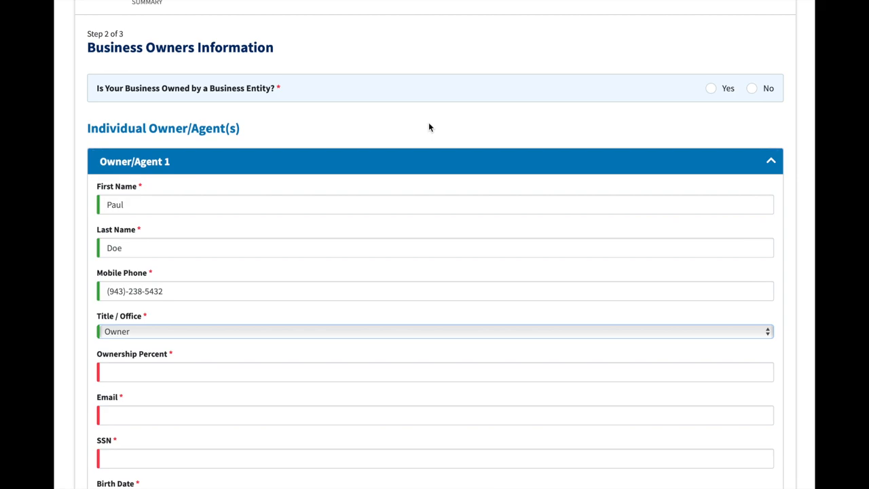
pyautogui.moveTo(758, 108)
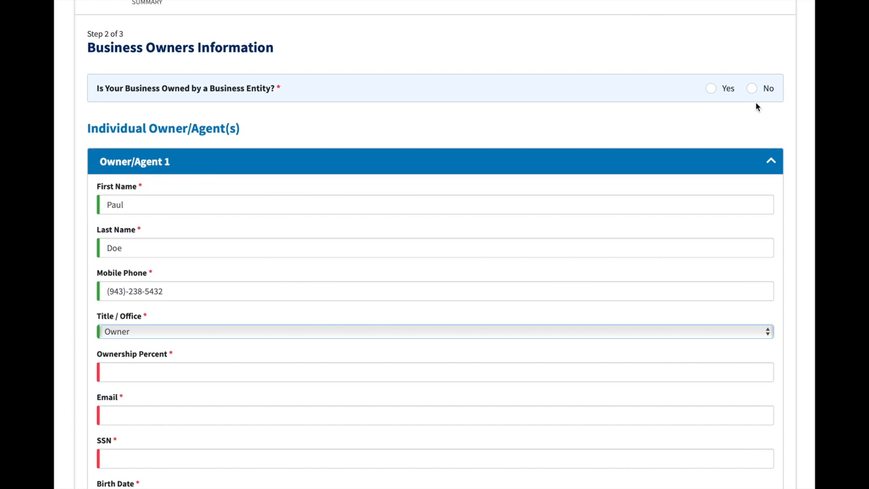
# - Set the owner's ownership to 100% and enter the sunset realty gmail email
pyautogui.click(752, 88)
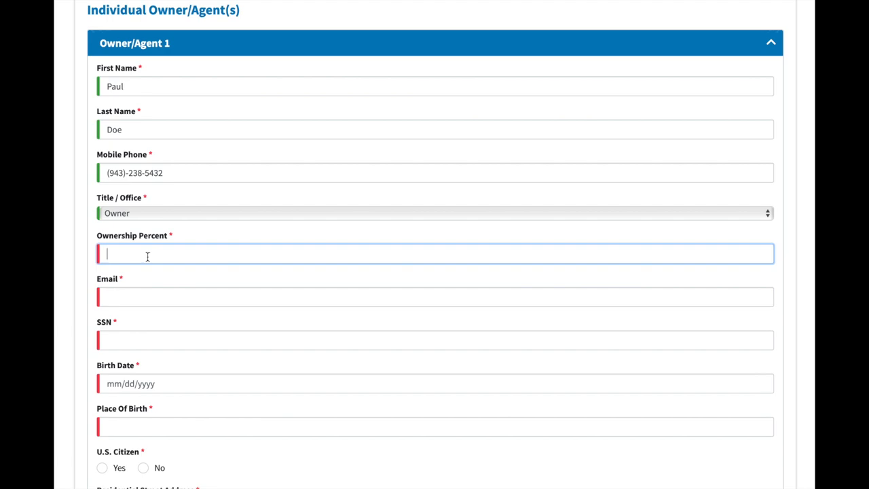
pyautogui.write('100')
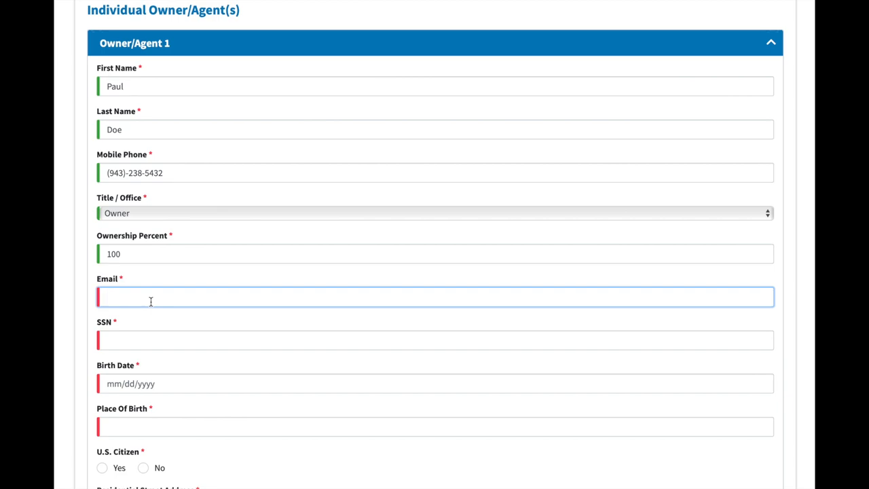
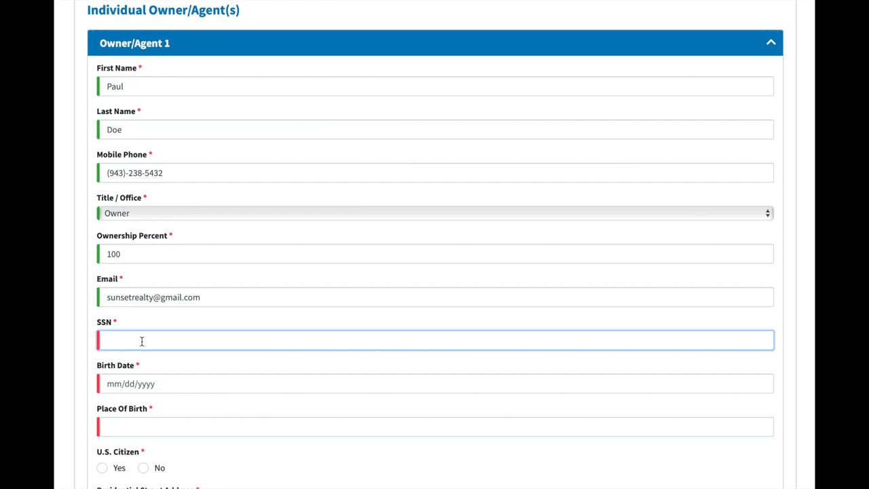
# - Enter the owner's SSN, birth date, Fort Lauderdale birthplace and U.S. citizenship
pyautogui.write('999-99-9')
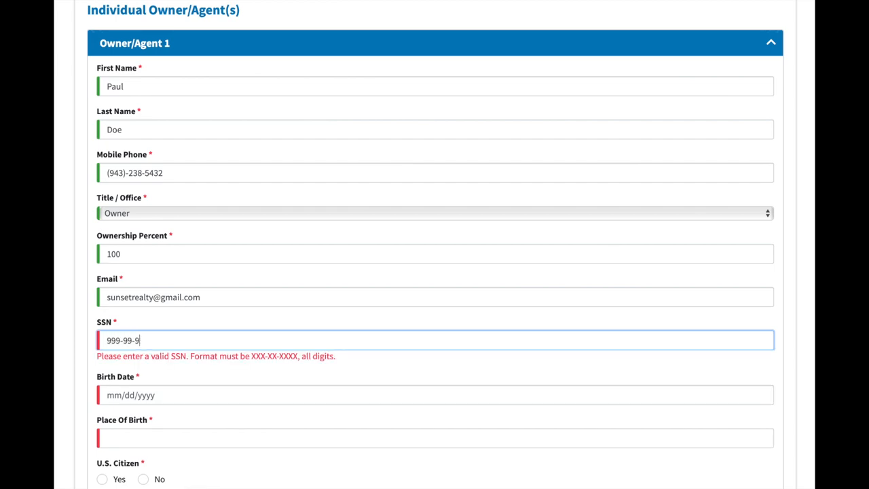
pyautogui.write('12')
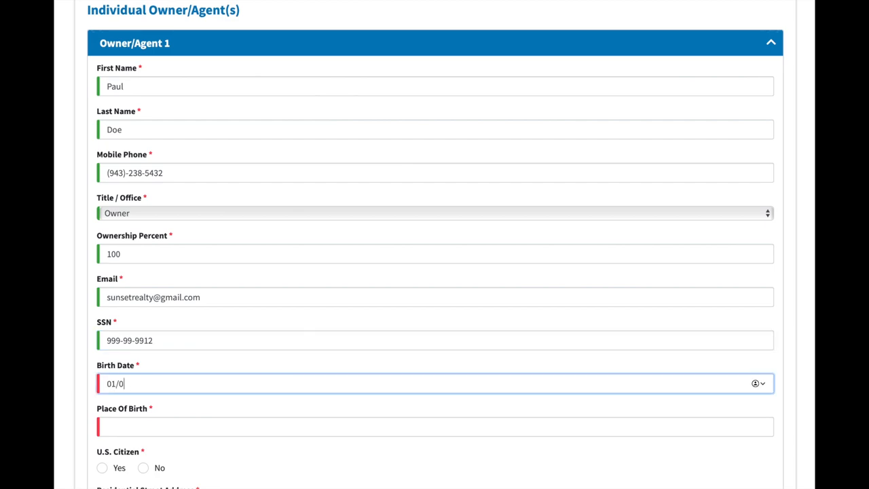
pyautogui.write('1/1999')
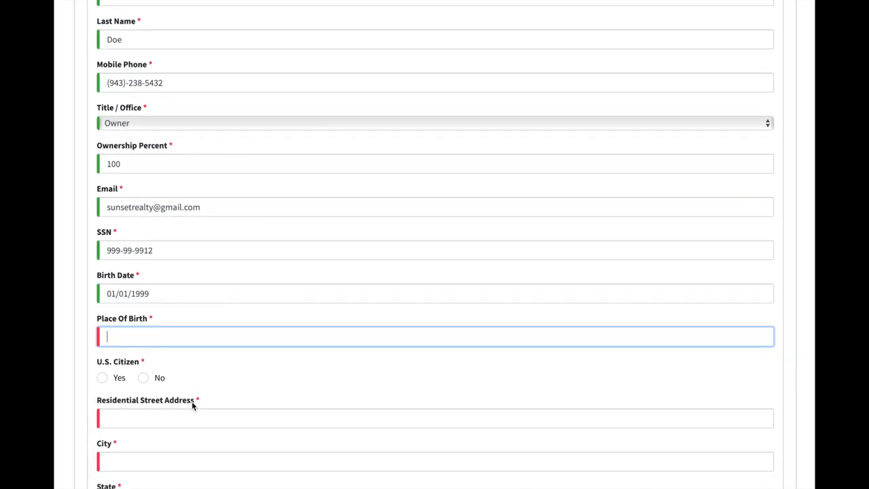
pyautogui.write('F')
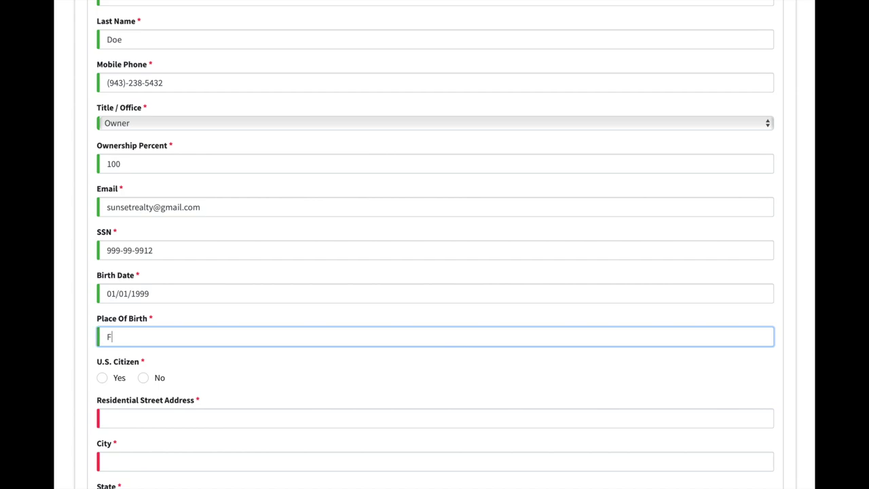
pyautogui.write('ort L')
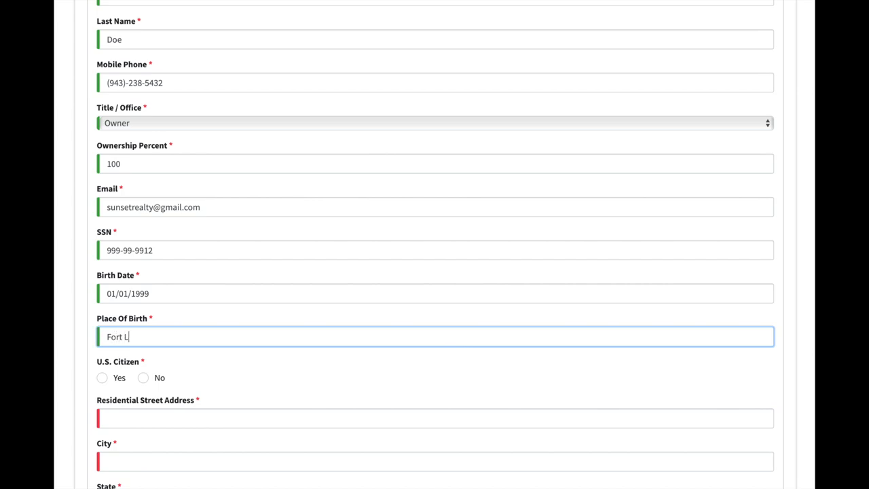
pyautogui.write('auderdal')
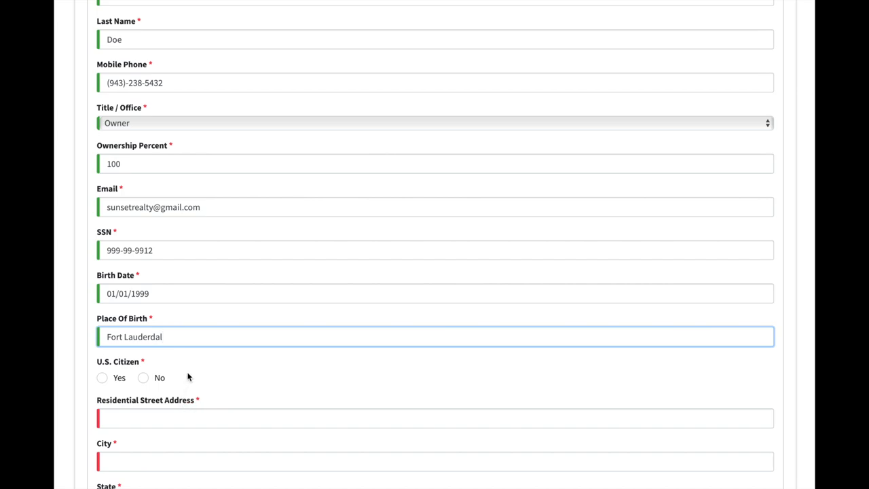
pyautogui.write('e')
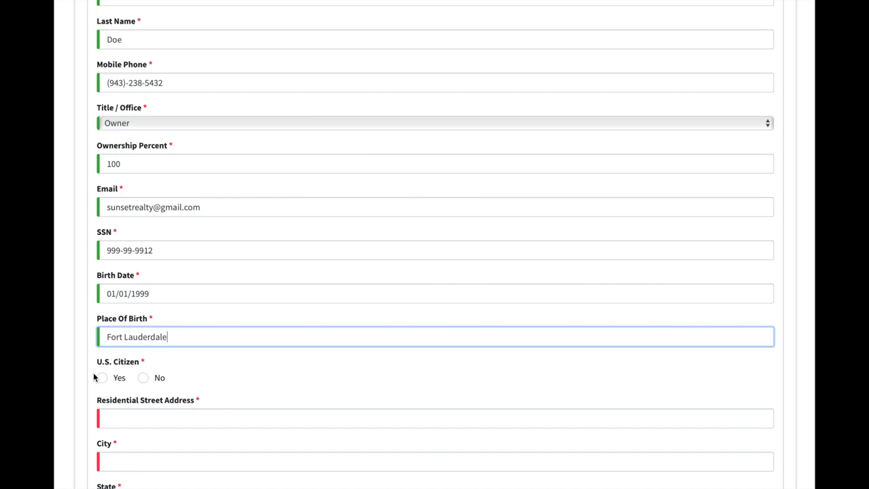
pyautogui.click(101, 377)
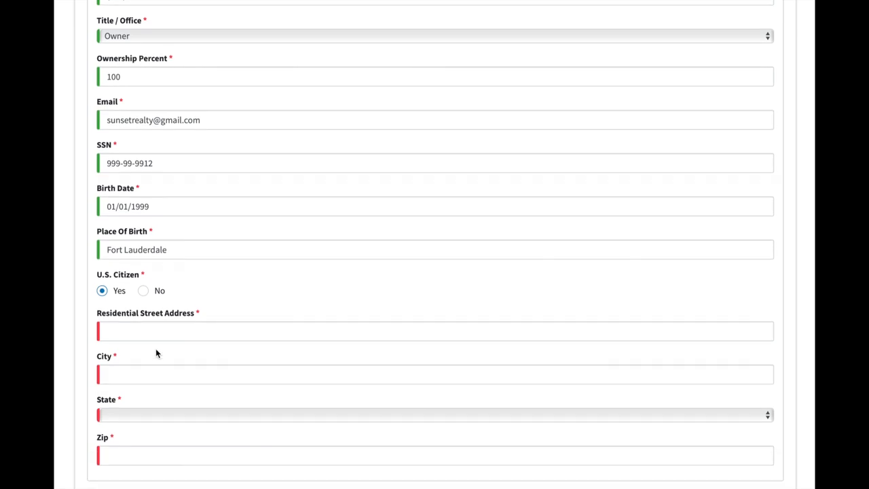
pyautogui.click(434, 336)
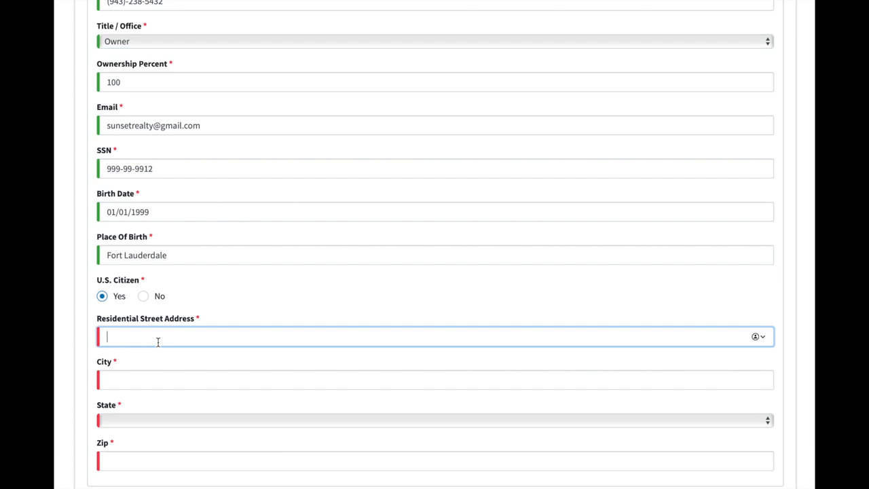
# - Enter the owner's street address as 123 Cay Street
pyautogui.scroll(-3)
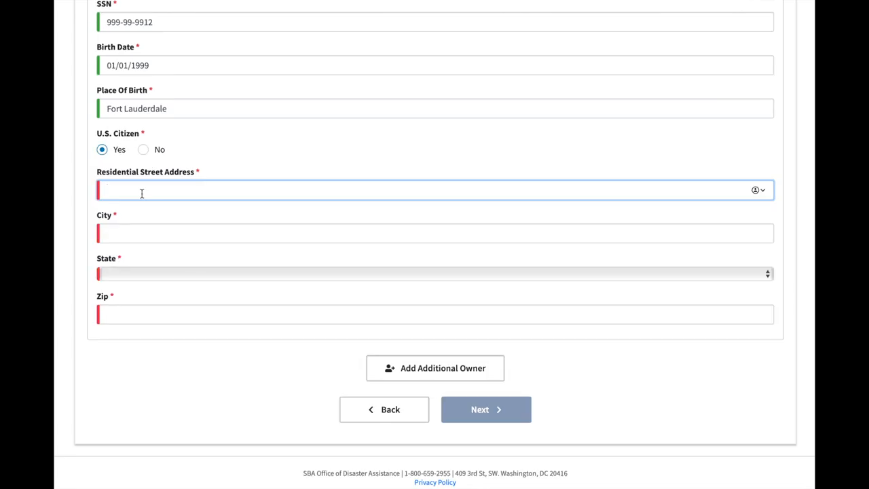
pyautogui.write('123 Cay')
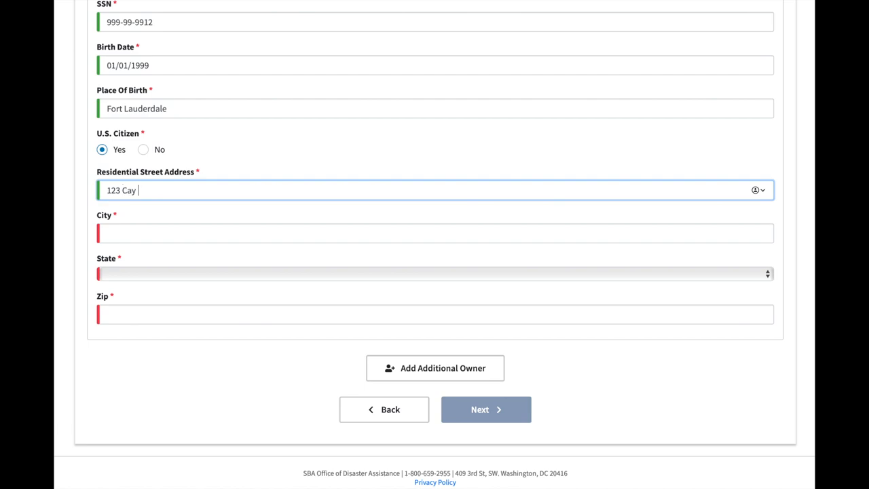
pyautogui.write('Street')
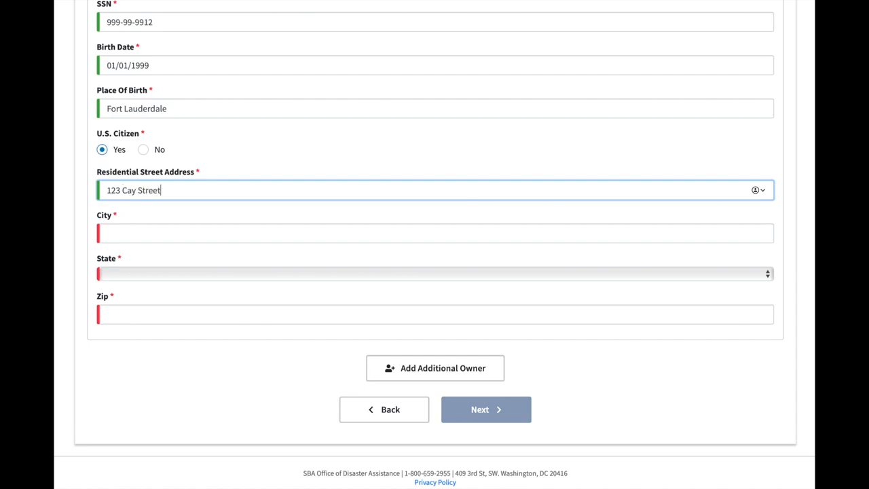
# - Fill City Fort Lauderdale, State Florida, Zip 33322 and continue to Additional Information
pyautogui.click(434, 233)
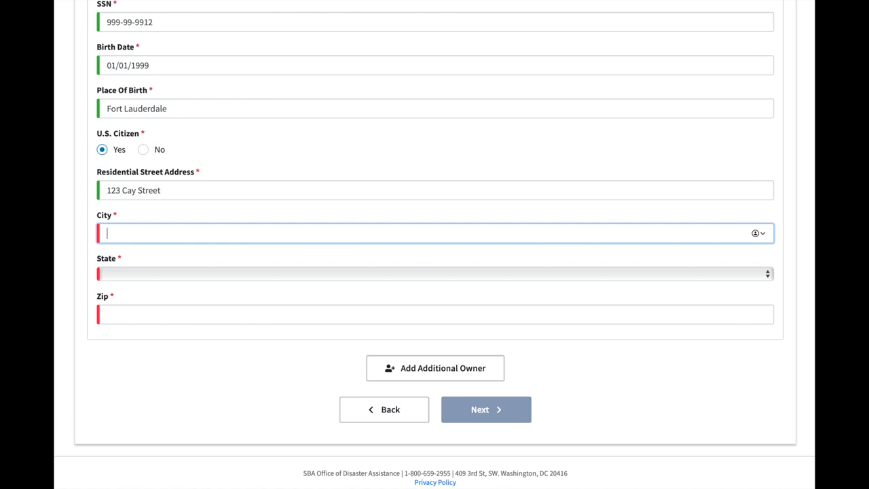
pyautogui.write('Fort Laude')
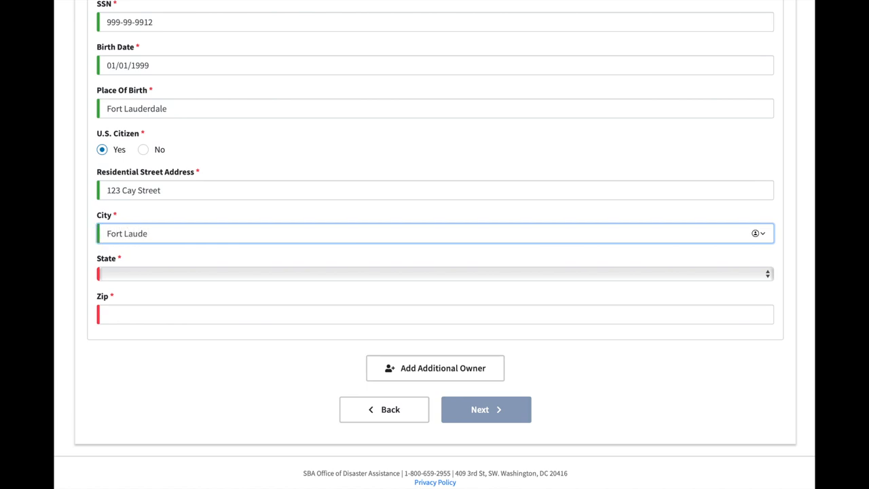
pyautogui.press('Backspace')
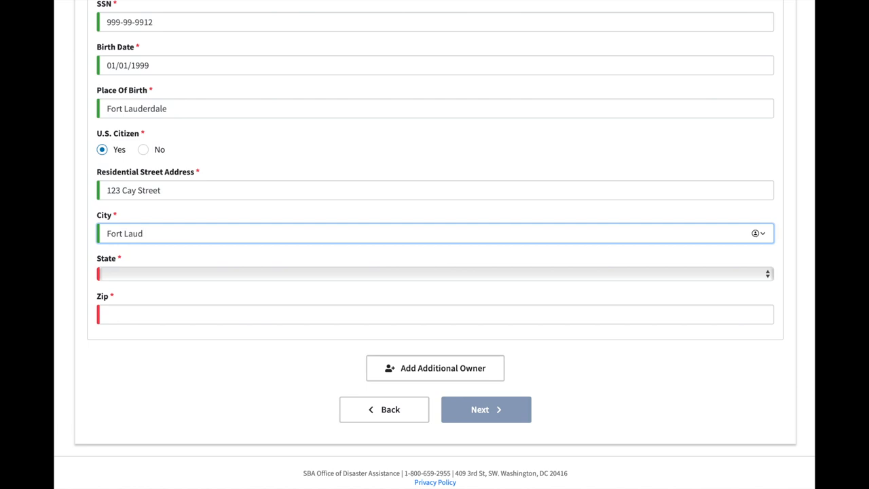
pyautogui.write('er')
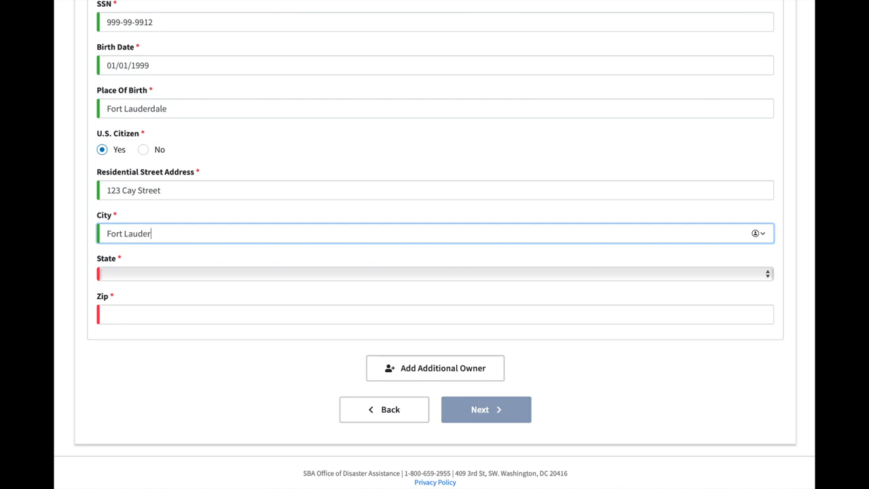
pyautogui.write('dale')
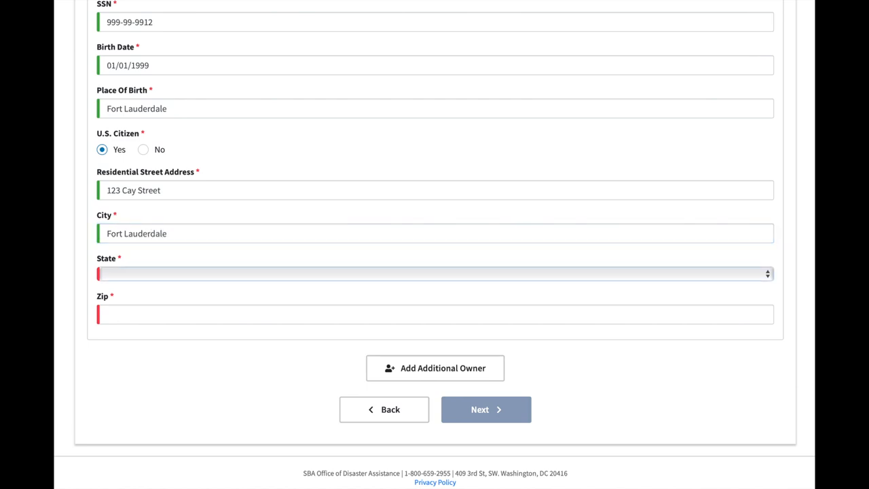
pyautogui.click(435, 273)
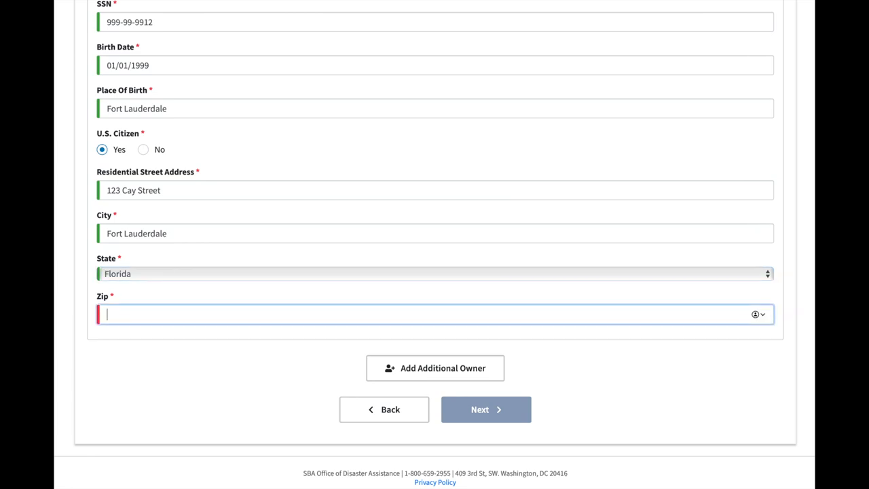
pyautogui.write('33322')
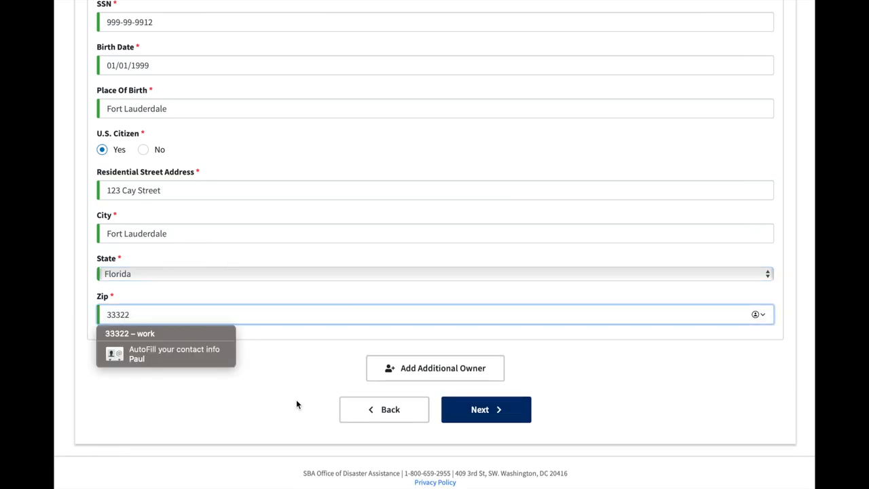
pyautogui.click(485, 410)
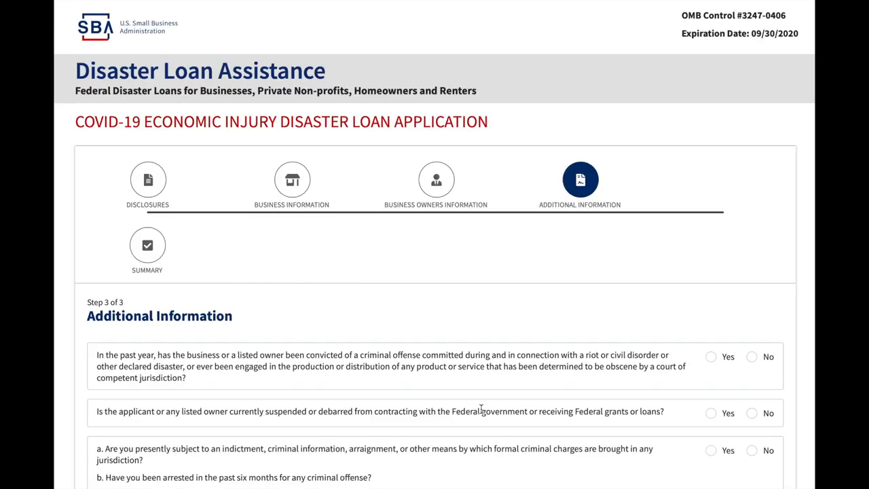
# - Answer No to the criminal conviction, federal debarment and indictment/arrest questions
pyautogui.scroll(-3)
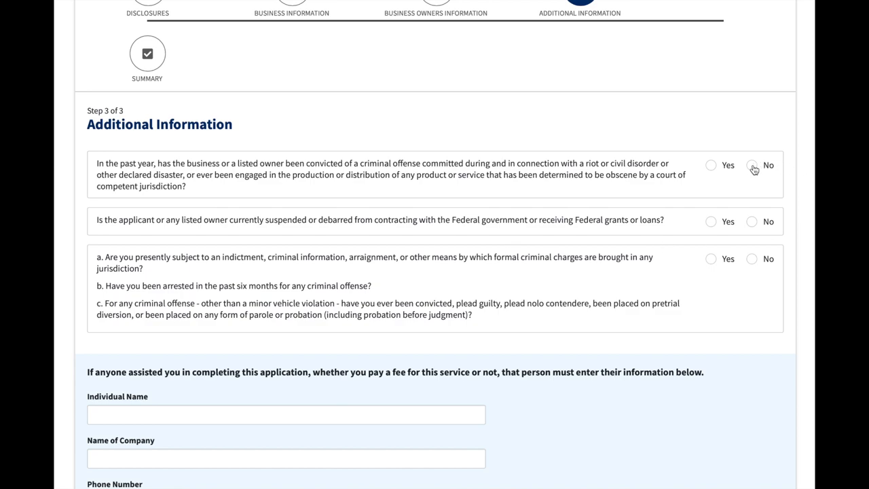
pyautogui.click(752, 166)
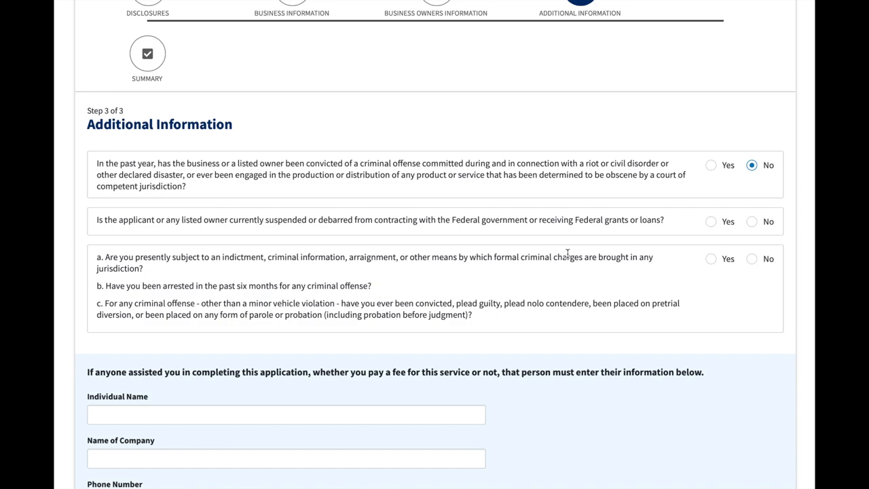
pyautogui.click(752, 221)
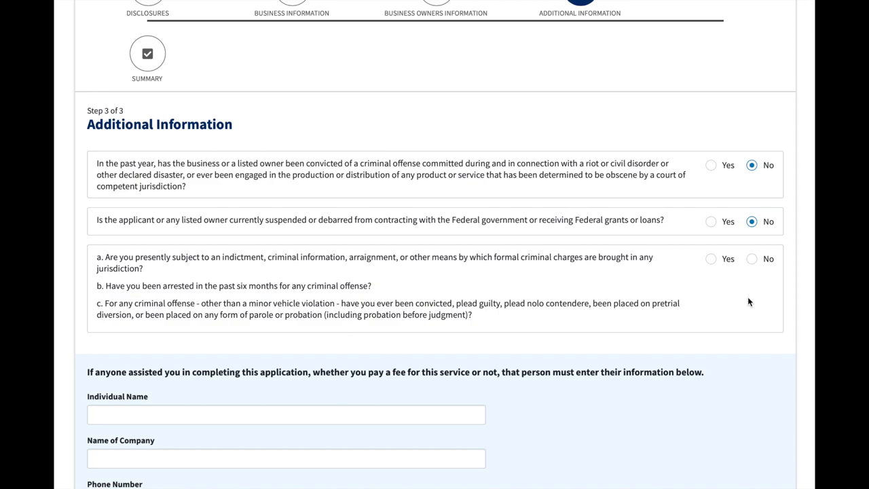
pyautogui.click(752, 258)
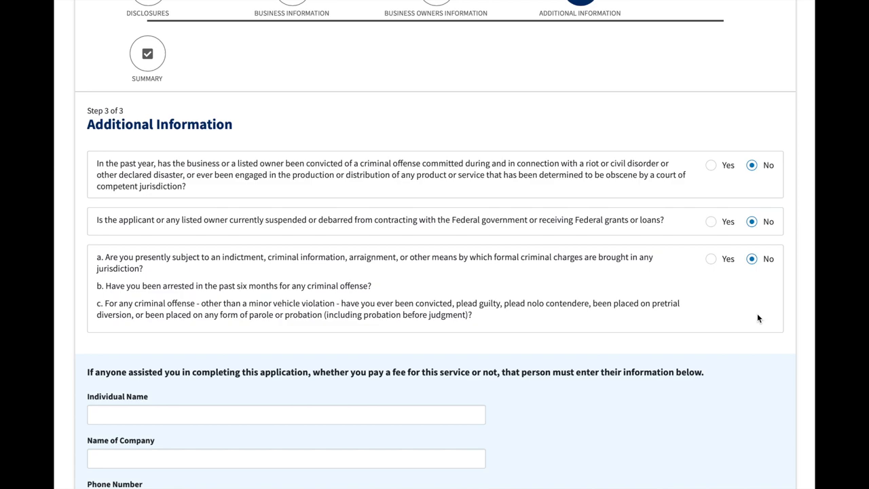
pyautogui.scroll(-3)
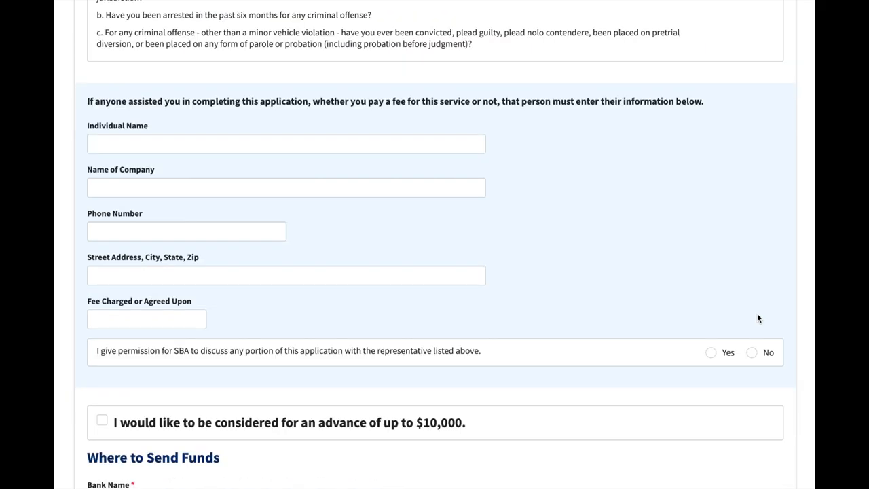
# - Request the $10,000 advance and enter bank name chase
pyautogui.scroll(-3)
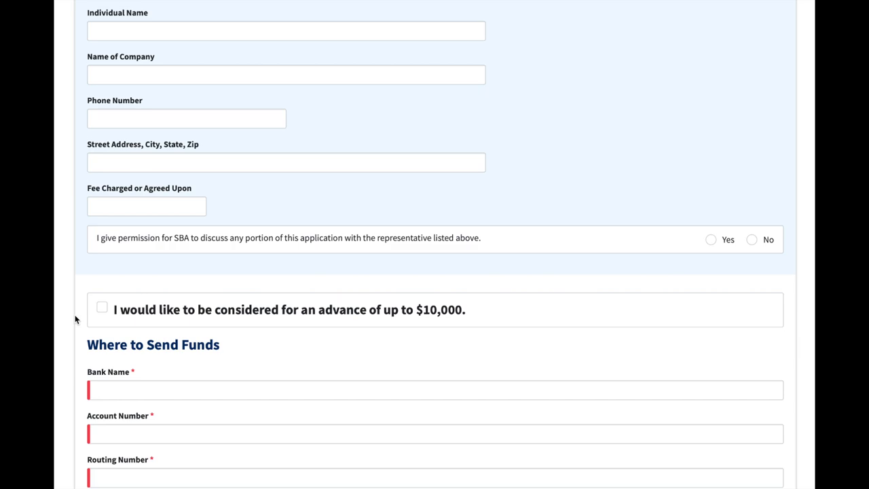
pyautogui.click(102, 310)
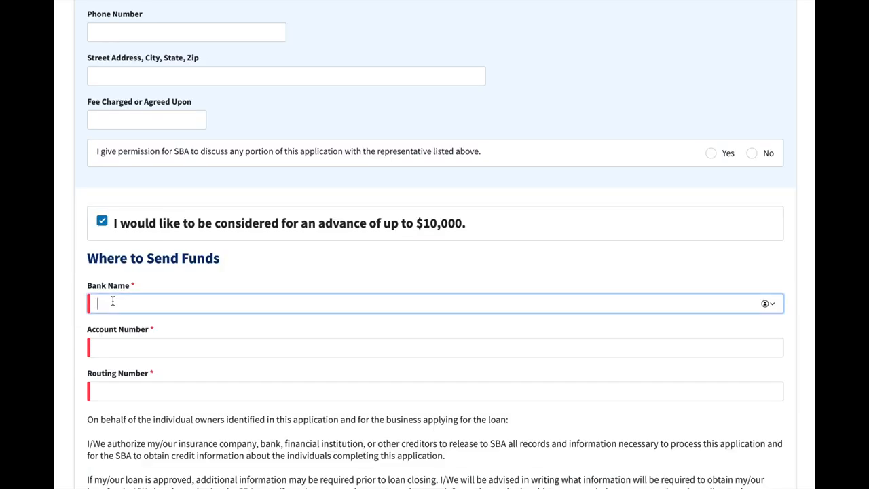
pyautogui.write('chas')
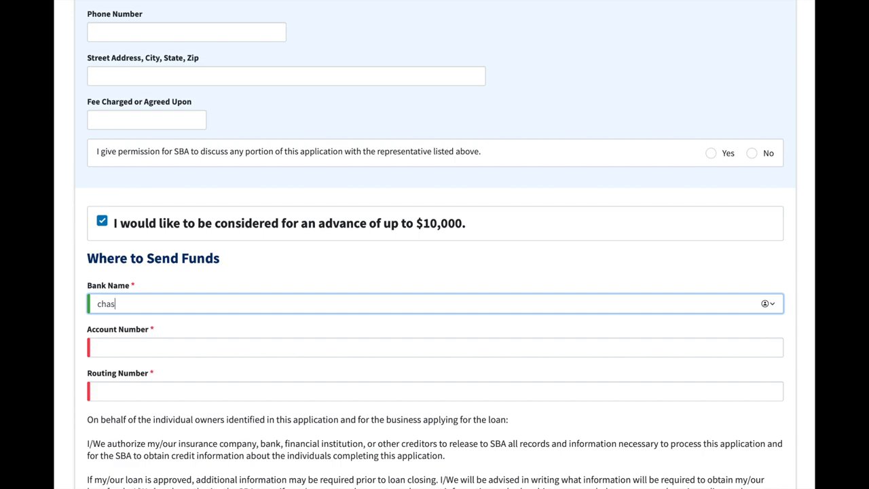
pyautogui.click(434, 347)
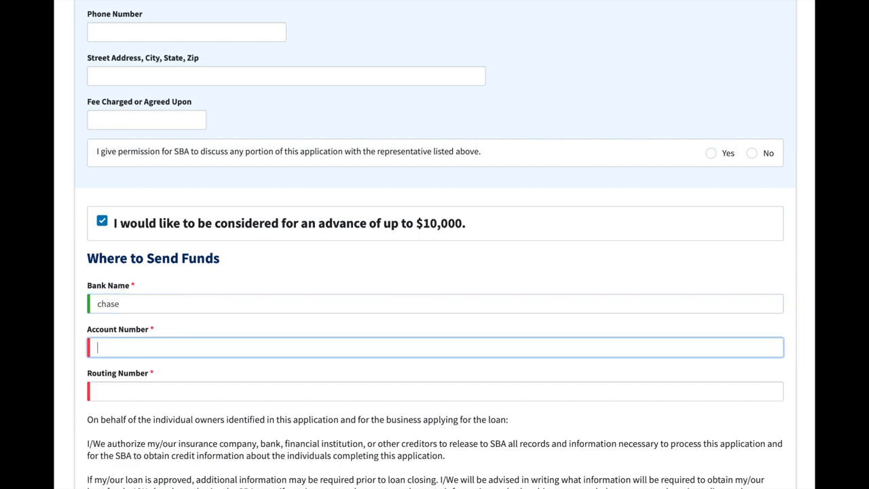
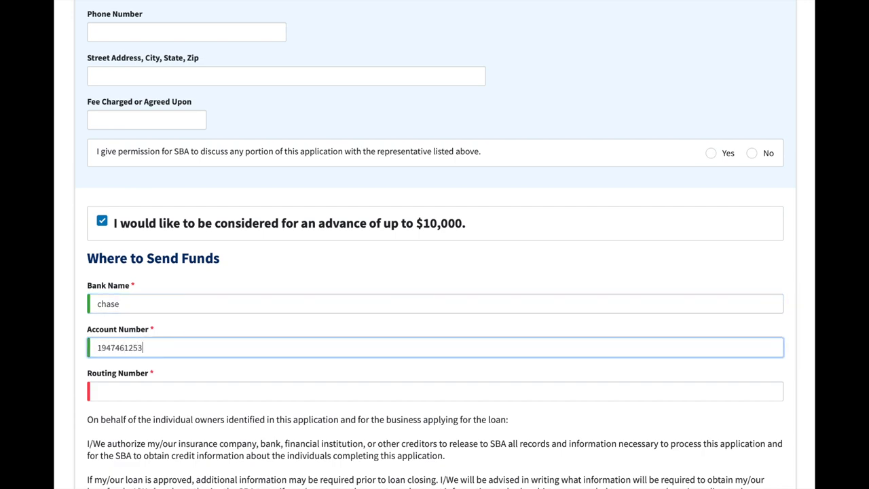
pyautogui.click(435, 391)
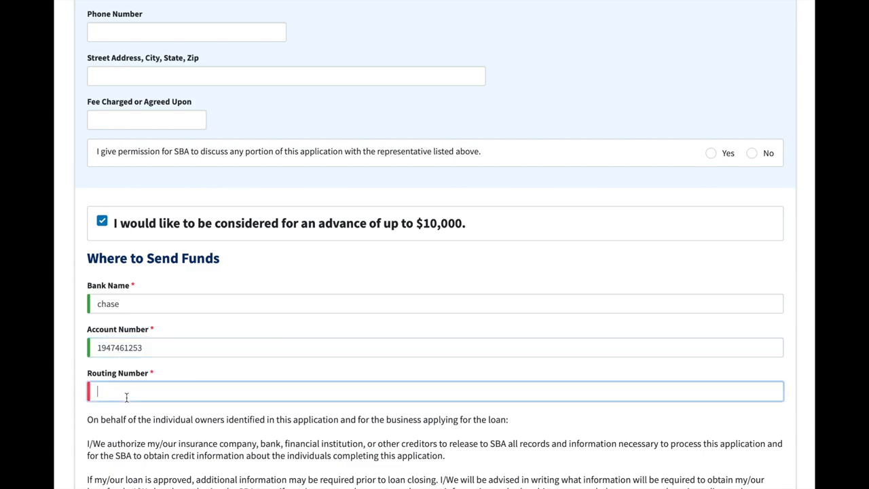
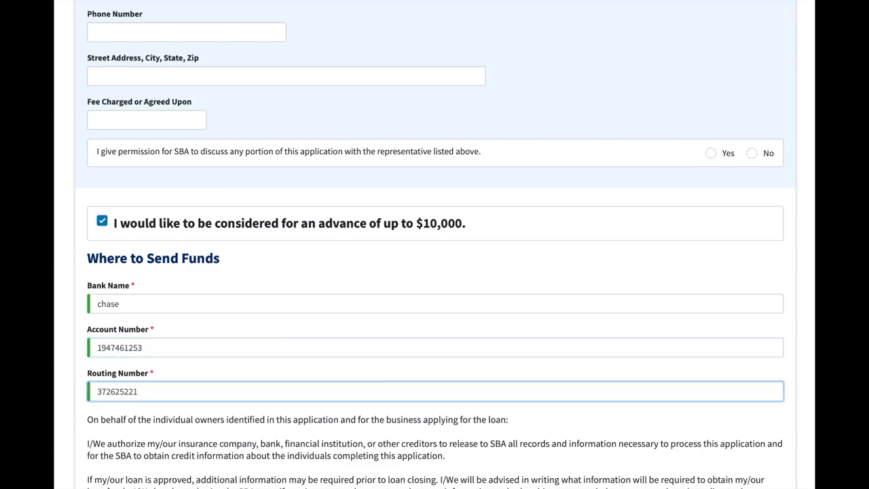
pyautogui.scroll(-3)
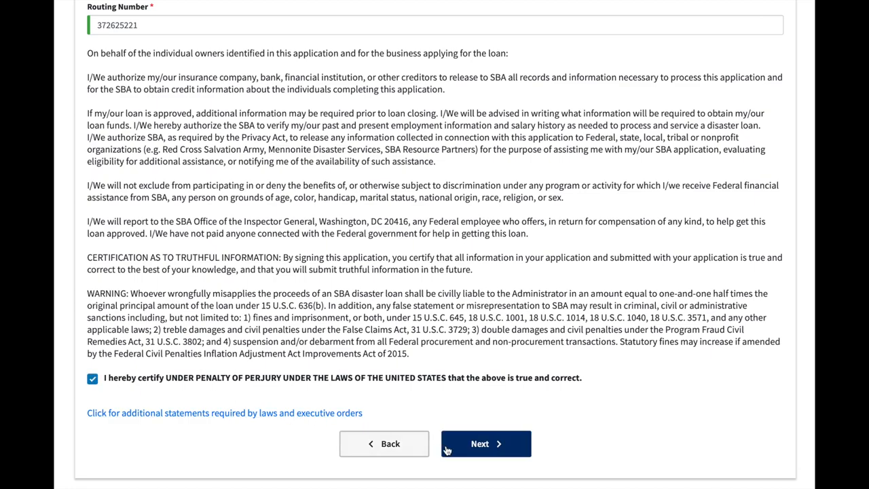
# - Advance to the Summary page and scroll through Sunset Realty's business, owner and additional information
pyautogui.click(486, 442)
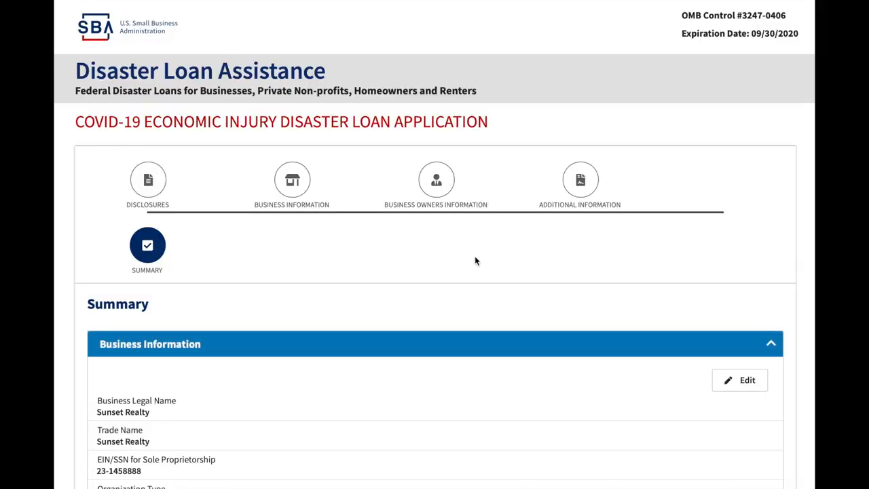
pyautogui.scroll(-3)
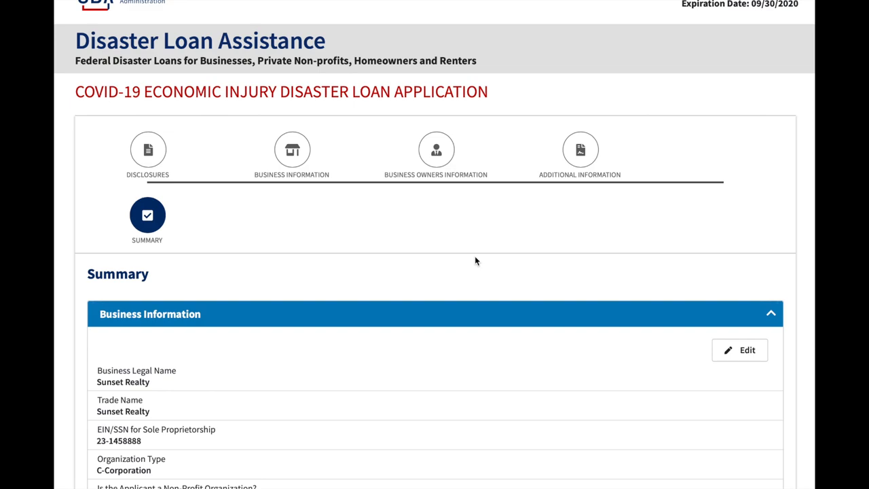
pyautogui.scroll(-3)
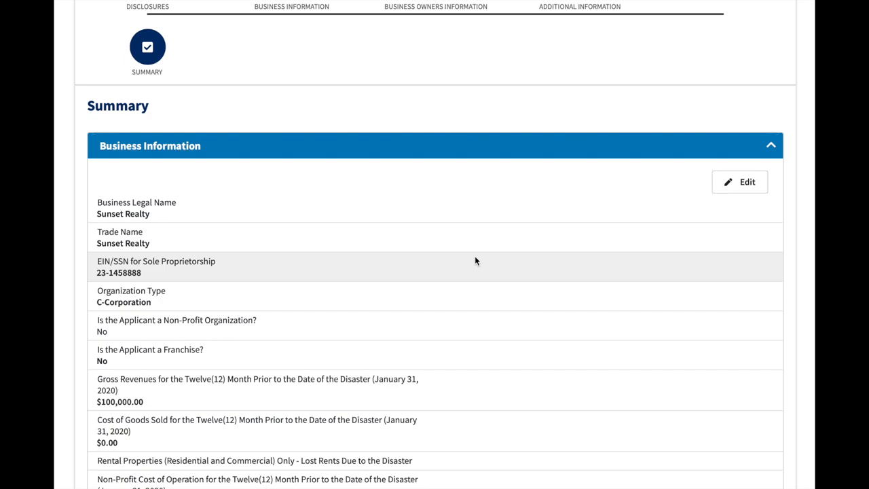
pyautogui.scroll(-3)
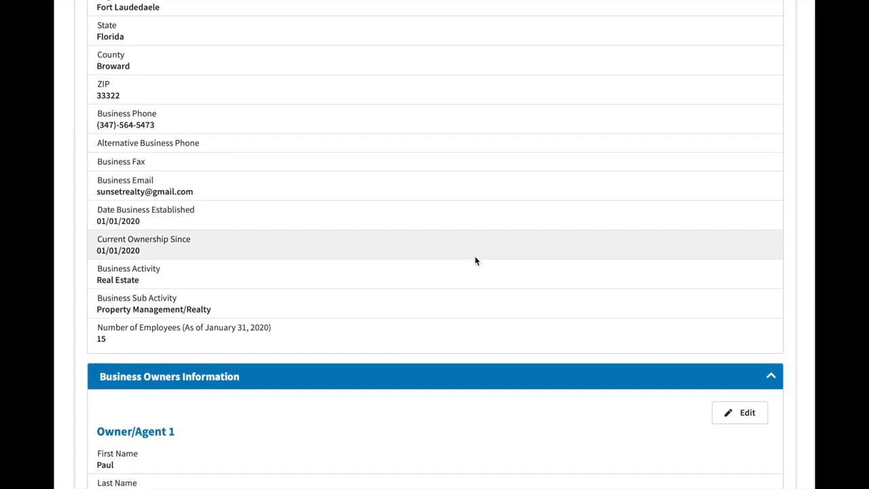
pyautogui.scroll(-3)
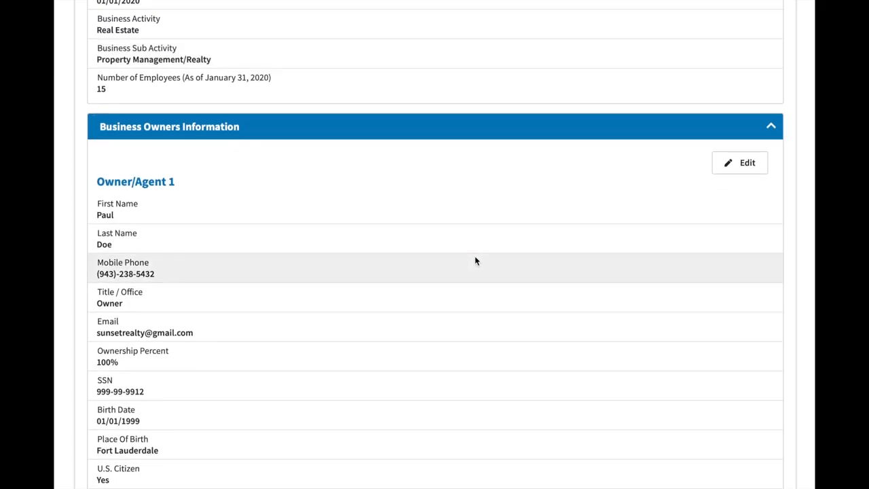
pyautogui.scroll(-3)
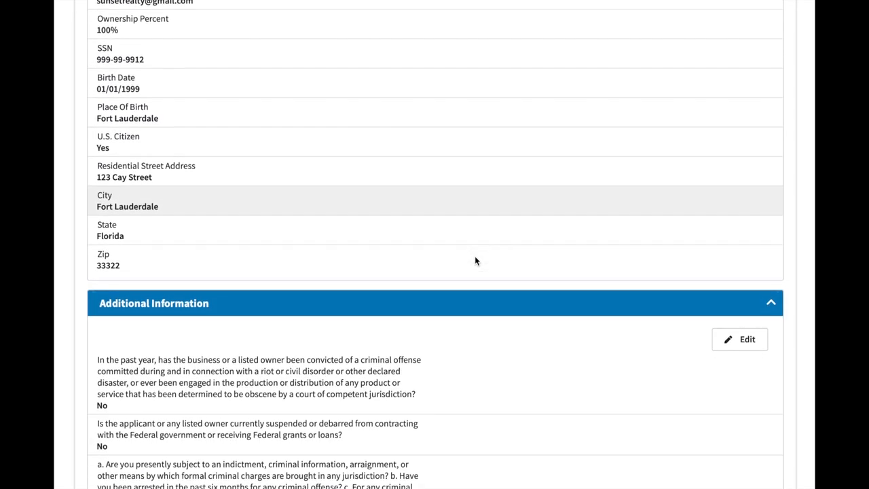
pyautogui.scroll(-3)
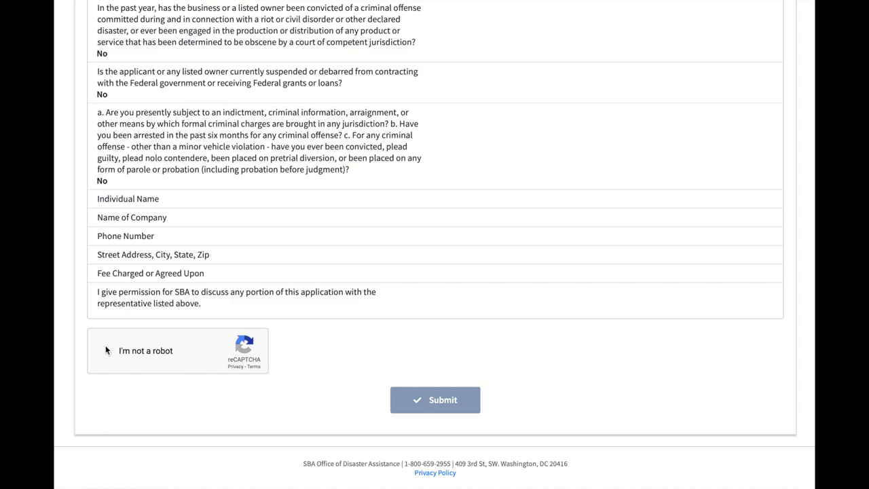
# - Check the 'I'm not a robot' reCAPTCHA and submit the application to get its application number
pyautogui.click(106, 350)
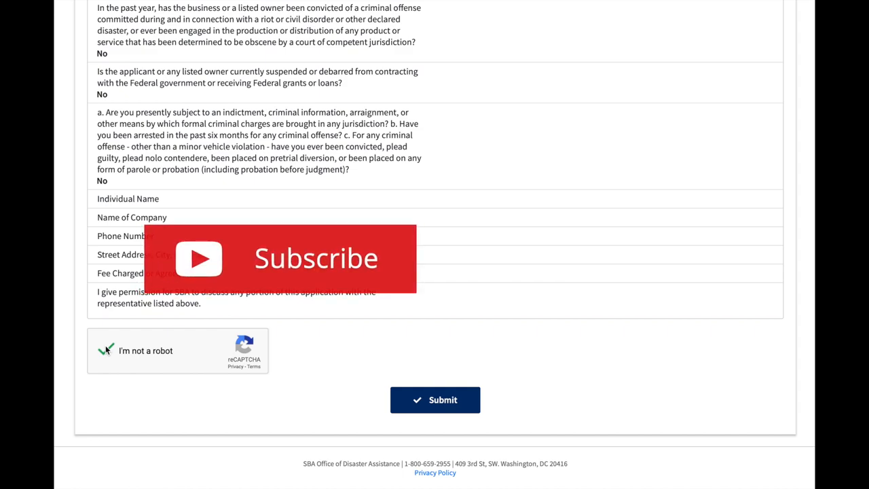
pyautogui.click(434, 399)
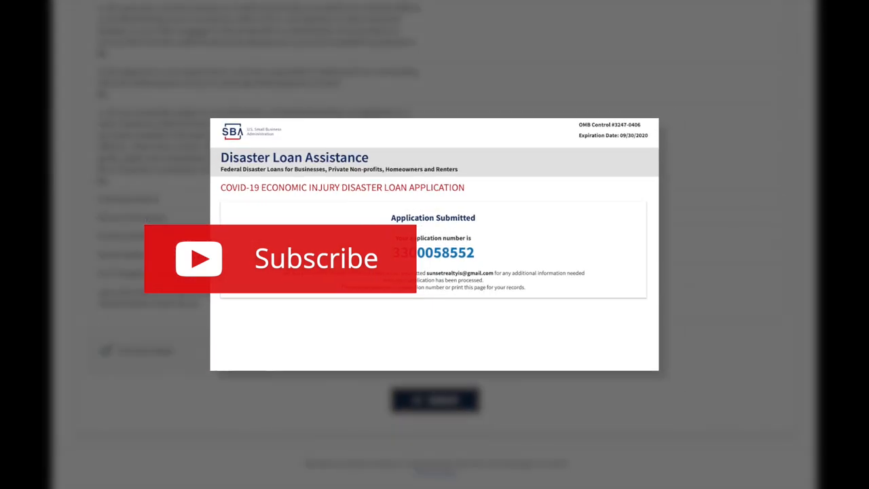